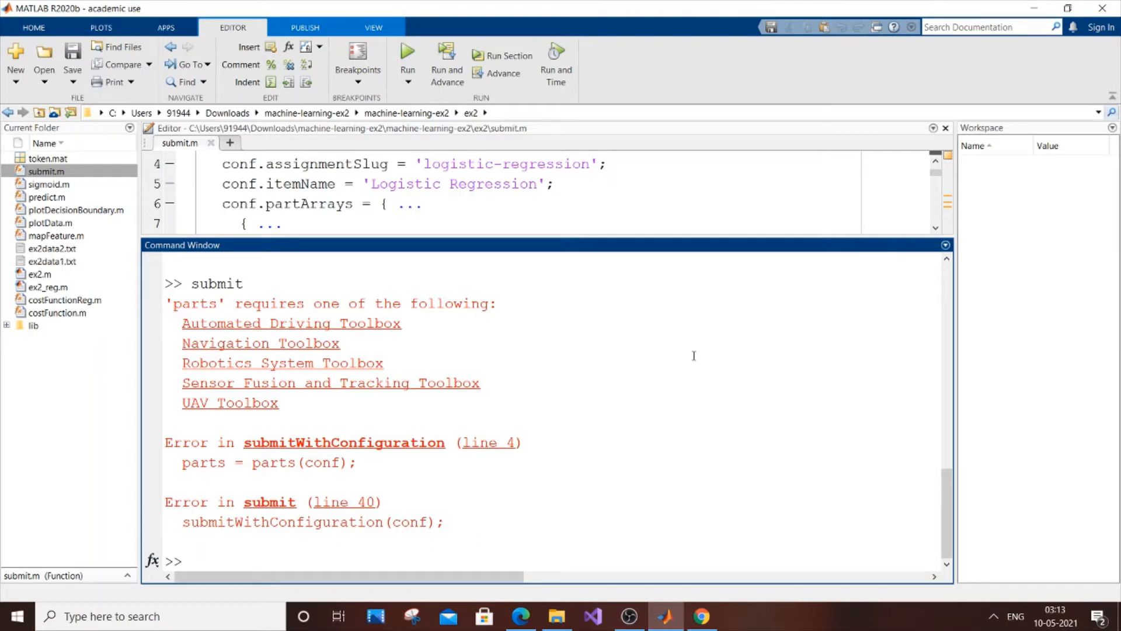
# Open submitWithConfiguration.m from the submit error link and enlarge the Editor
pyautogui.write('sub')
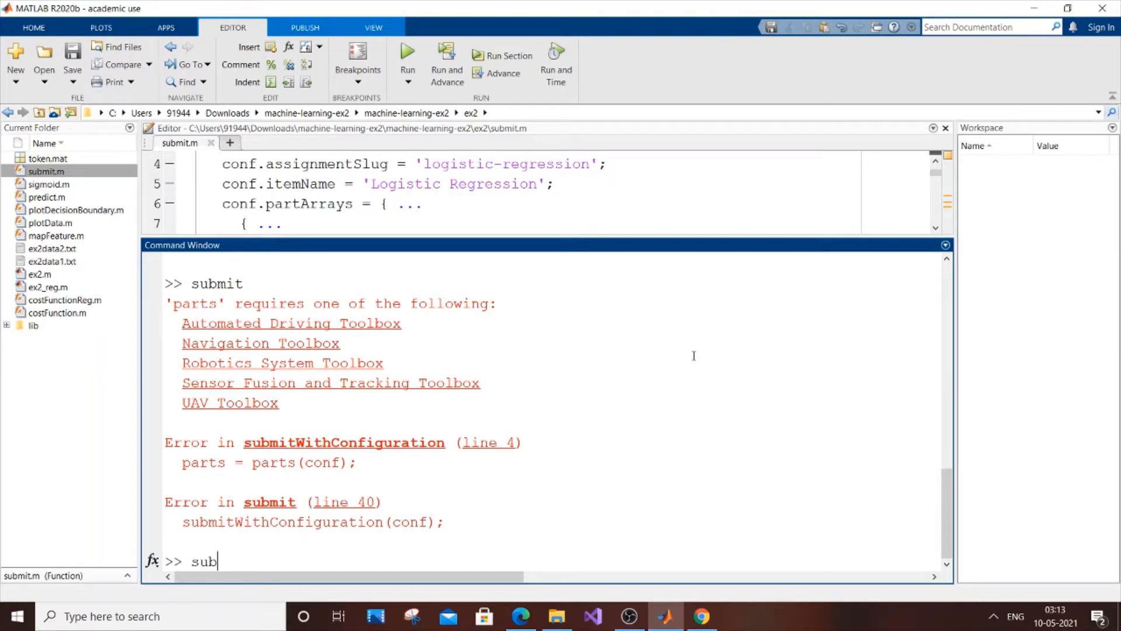
pyautogui.write('mit')
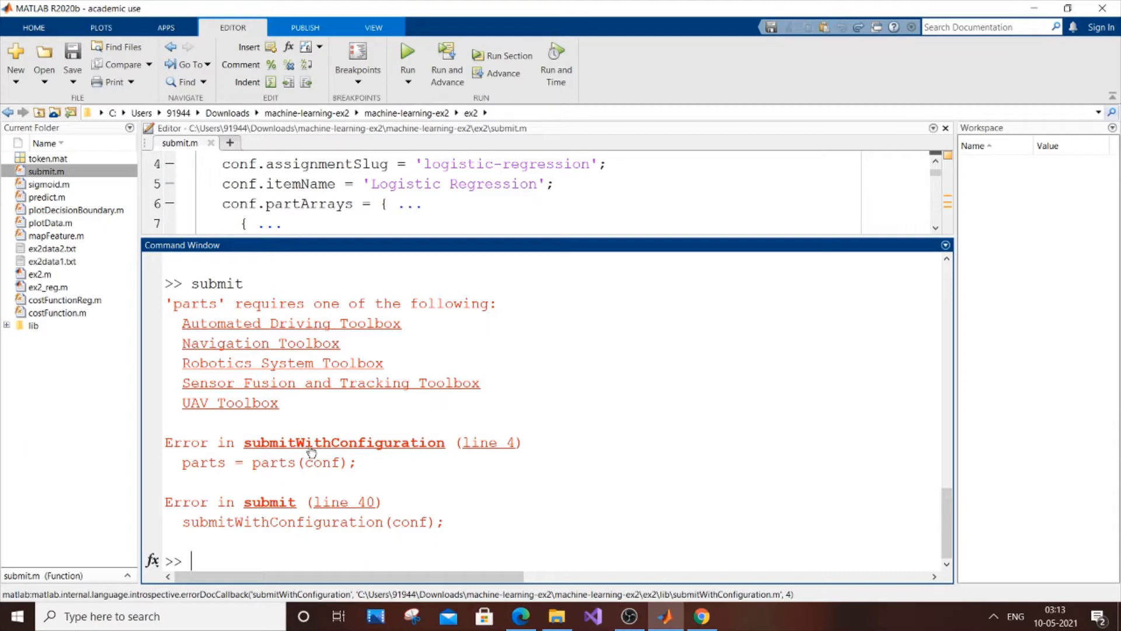
pyautogui.moveTo(292, 455)
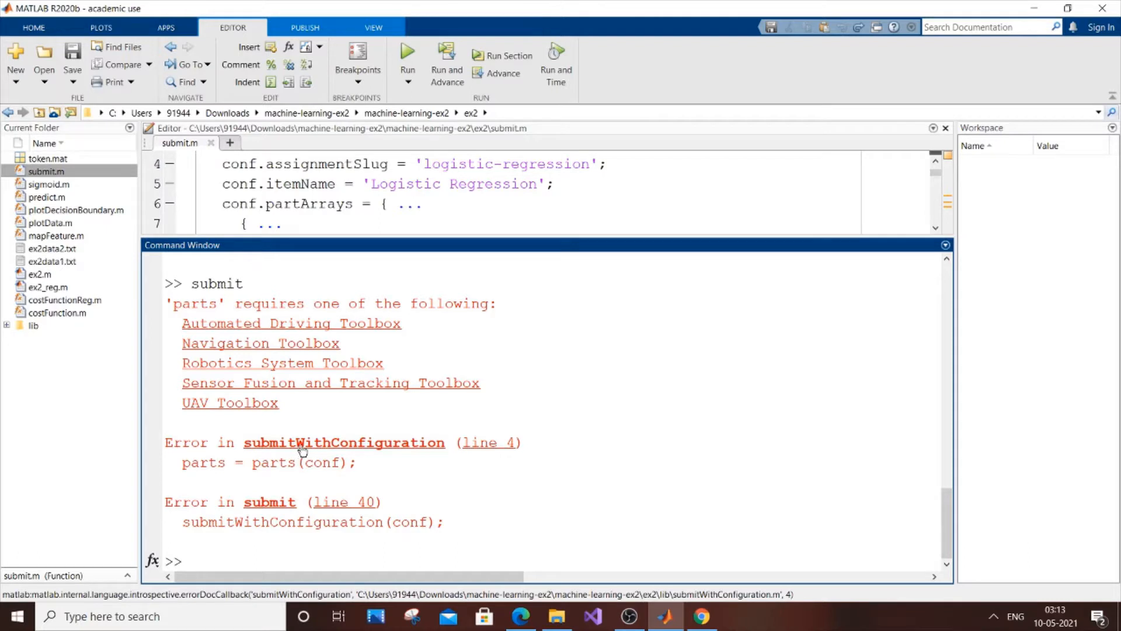
pyautogui.click(344, 442)
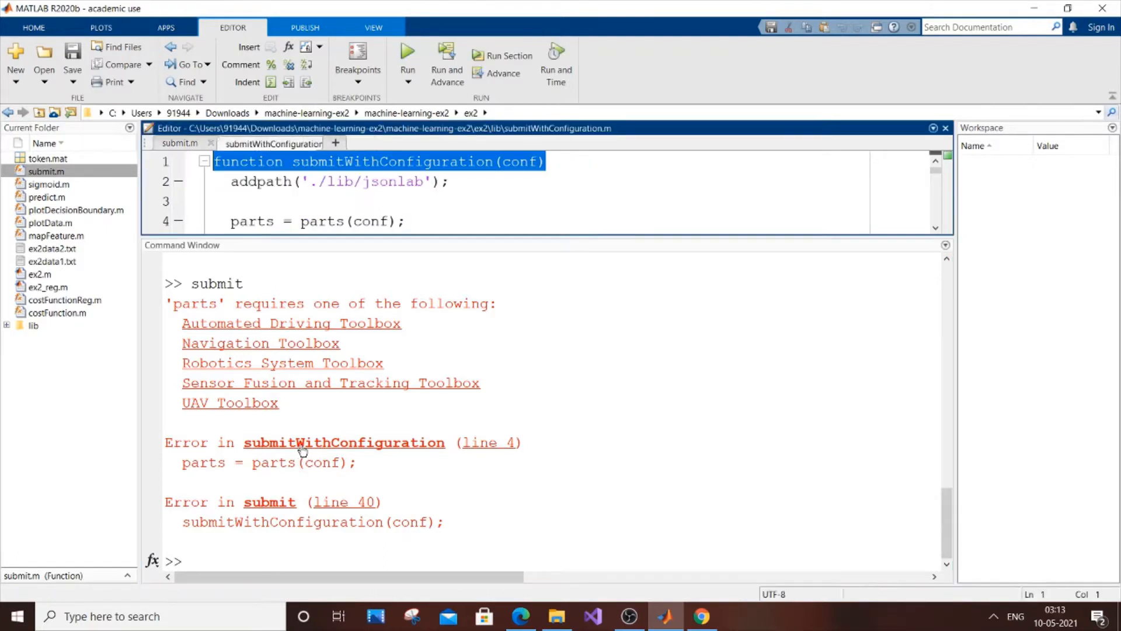
pyautogui.click(273, 143)
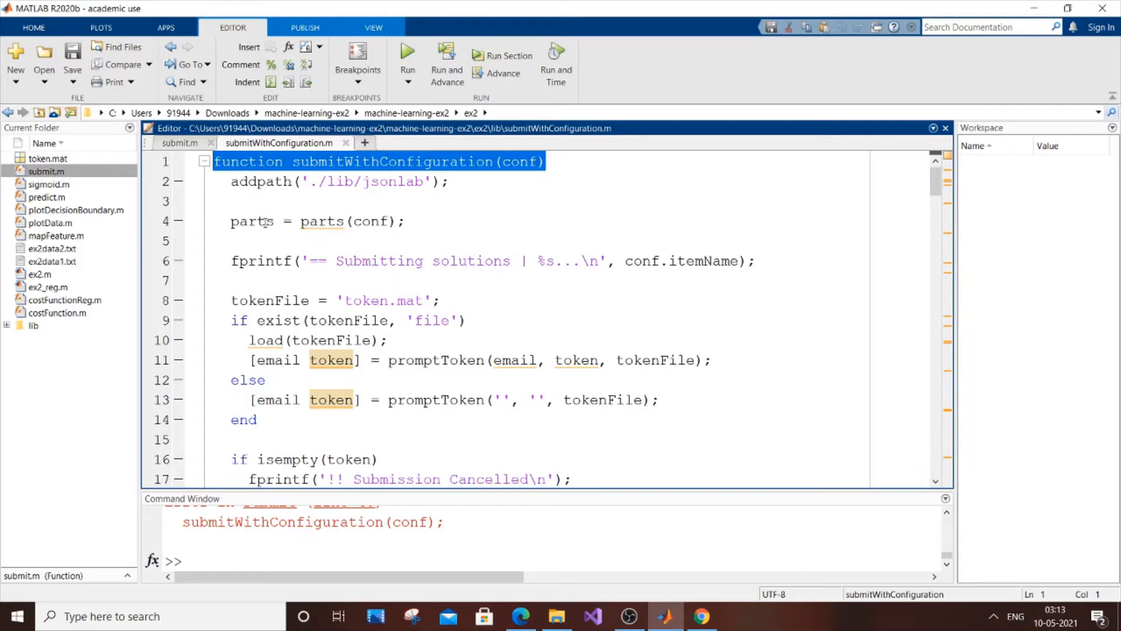
# Change the line 4 variable from parts to parts1, giving parts1 = parts(conf);
pyautogui.click(252, 221)
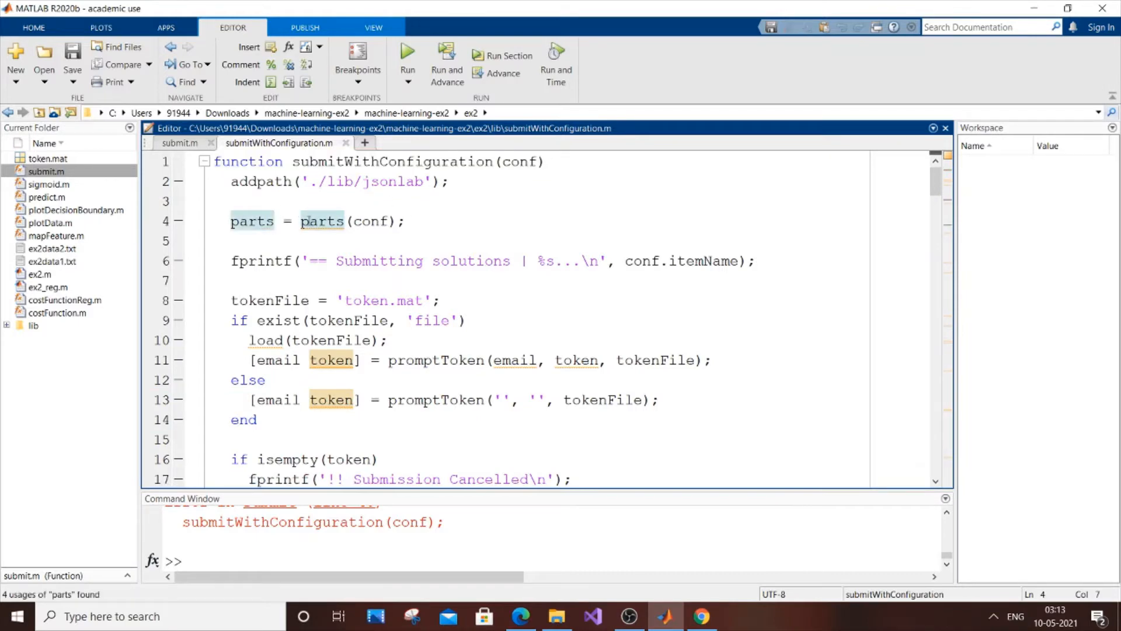
pyautogui.doubleClick(252, 221)
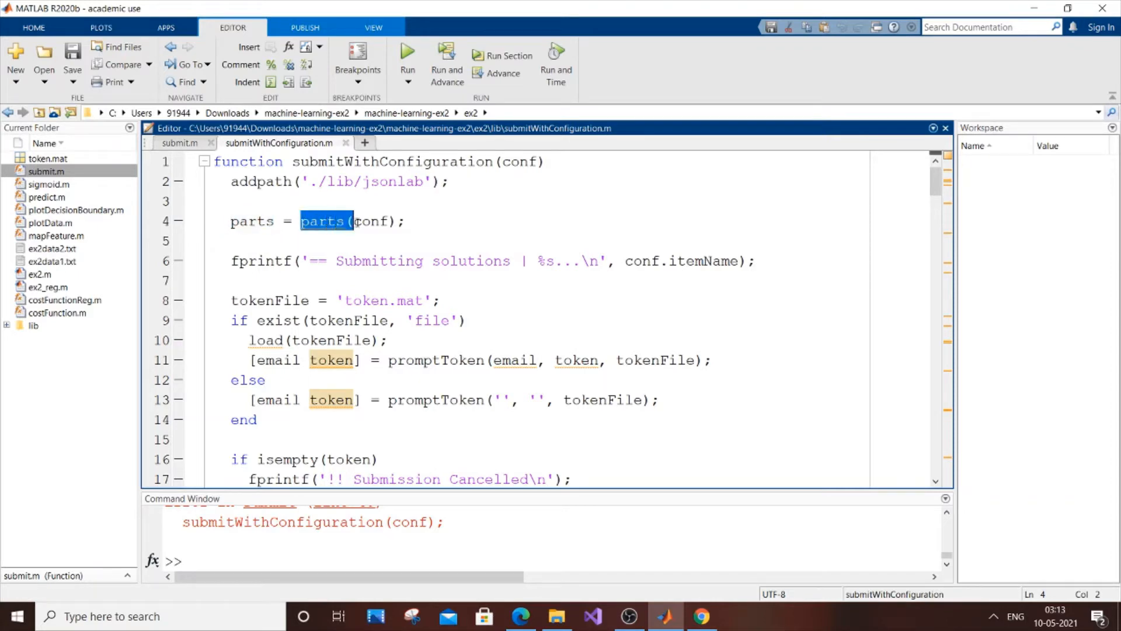
pyautogui.click(408, 221)
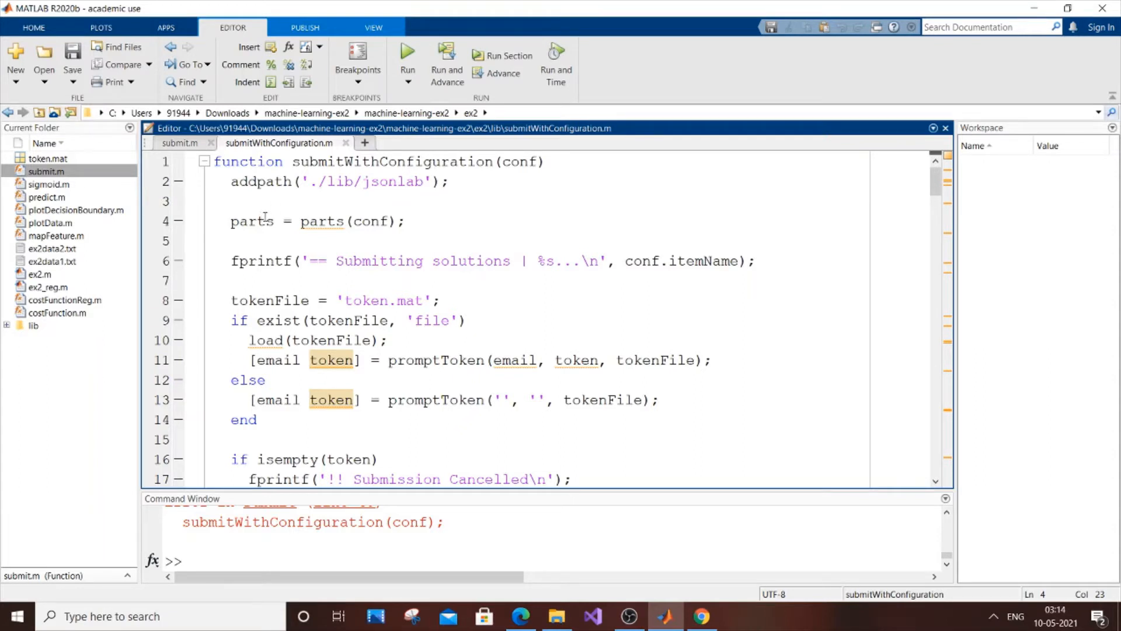
pyautogui.doubleClick(252, 221)
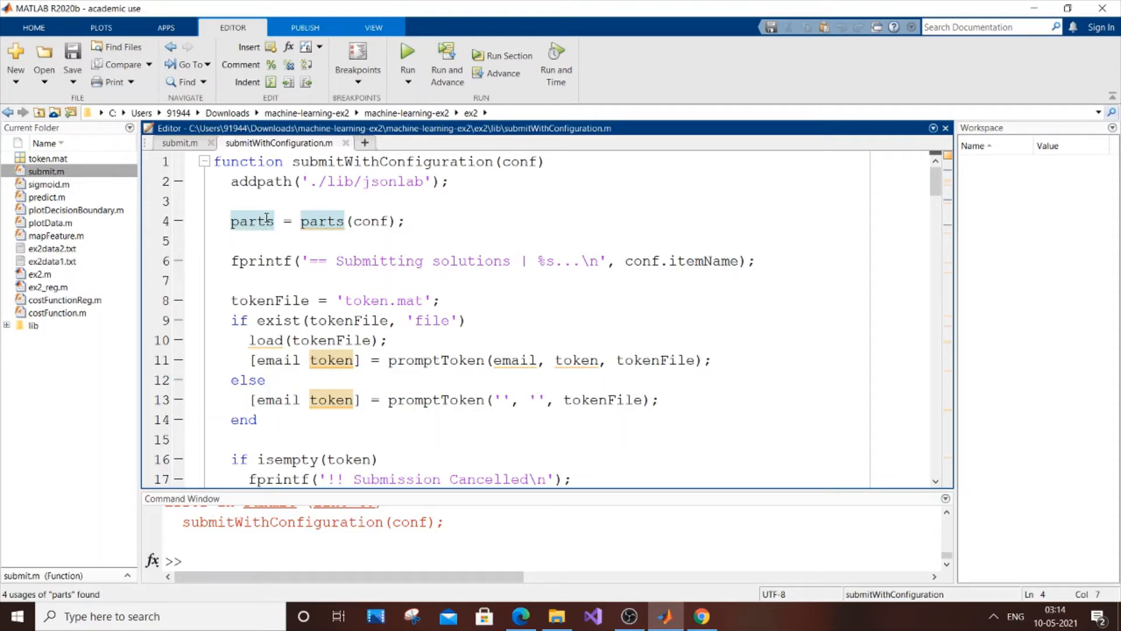
pyautogui.click(273, 220)
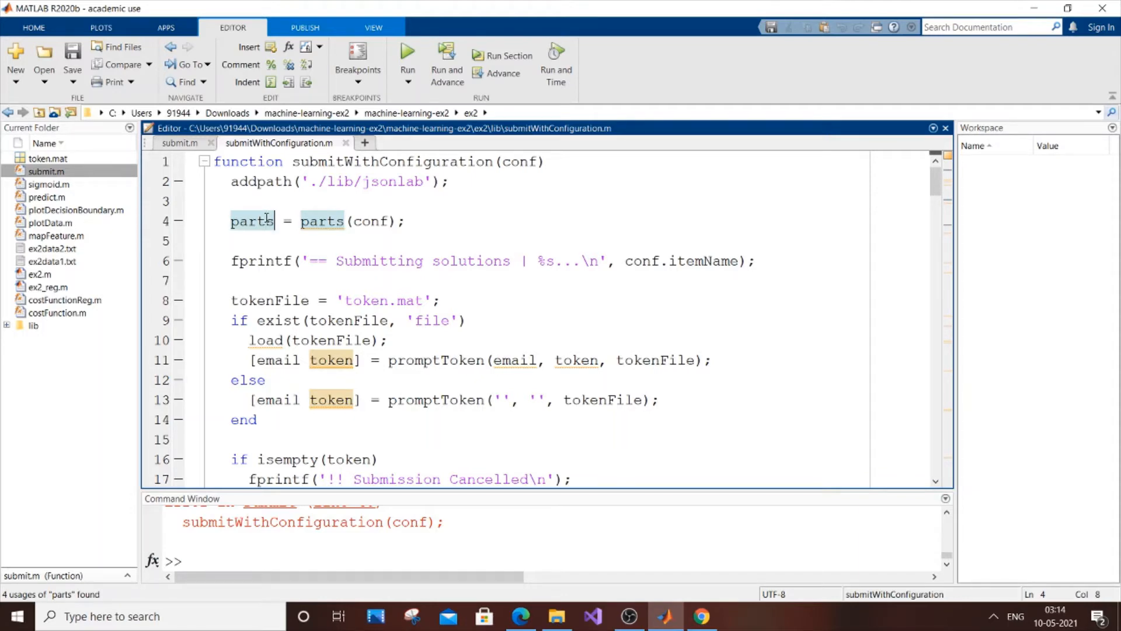
pyautogui.write('1')
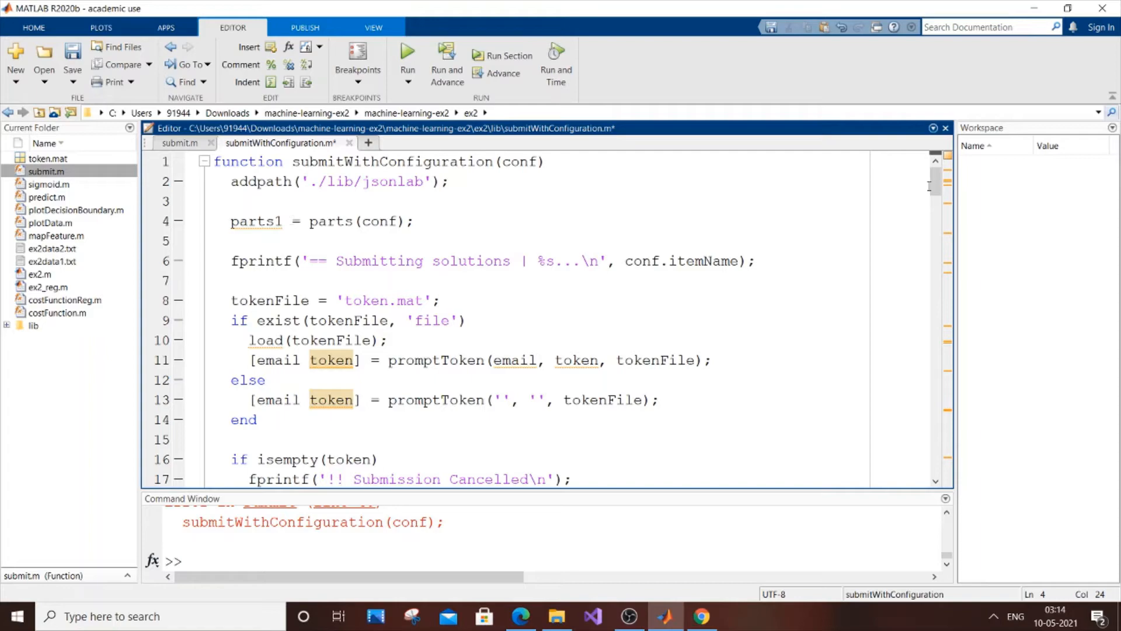
# In function parts at line 92, rename its output and the variables on lines 93 and 98 to parts1
pyautogui.scroll(-3)
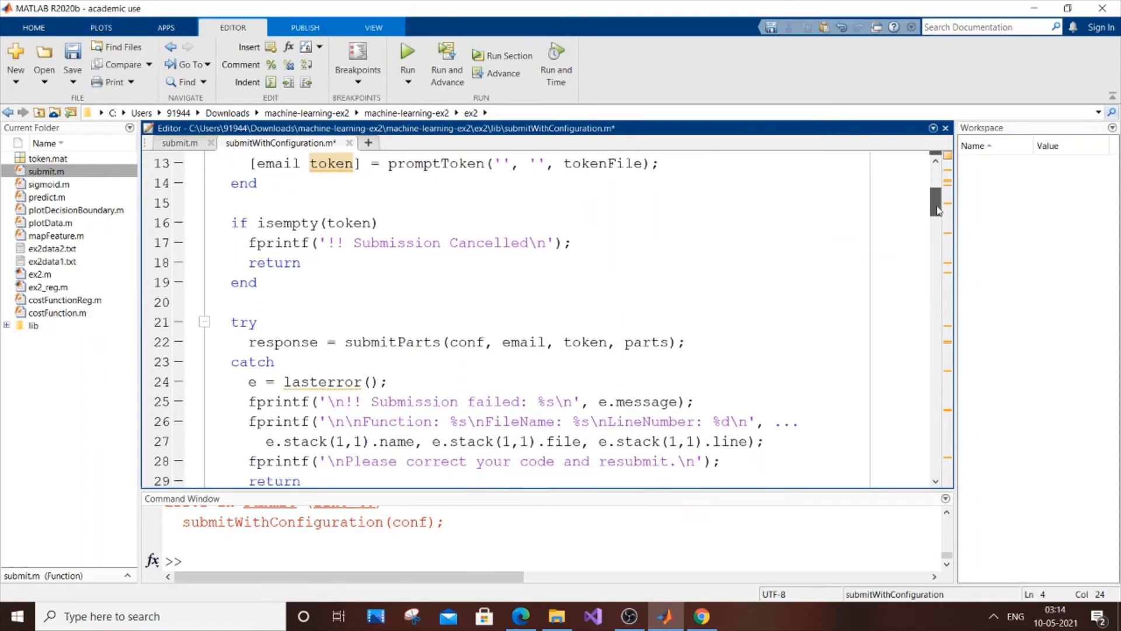
pyautogui.scroll(-3)
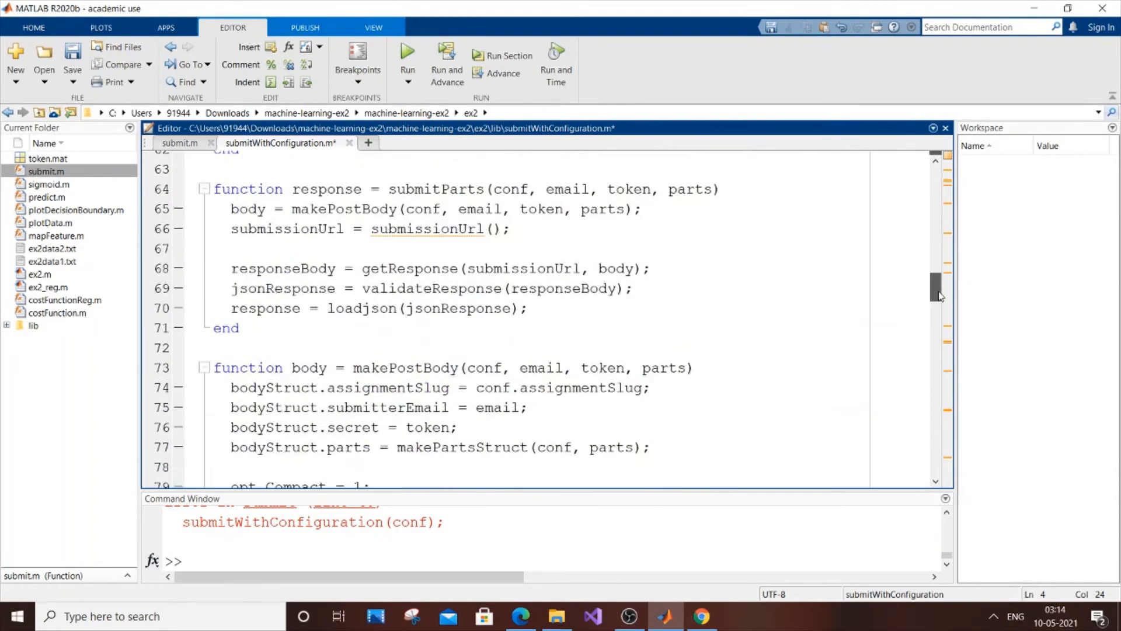
pyautogui.scroll(-3)
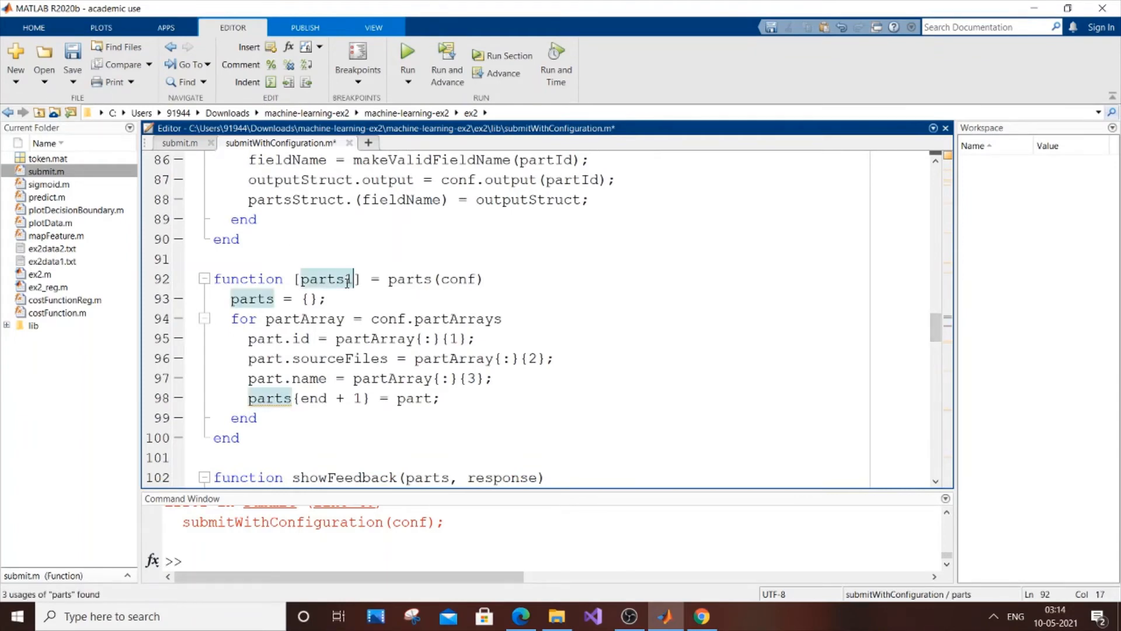
pyautogui.write('1')
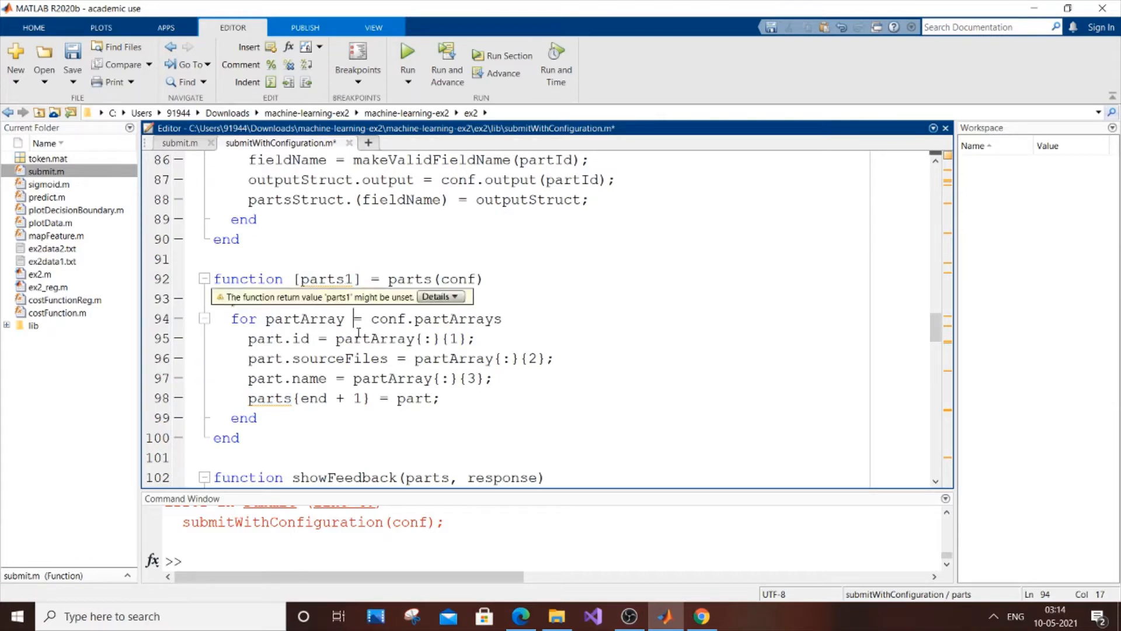
pyautogui.write('parts = {};')
pyautogui.click(345, 398)
pyautogui.write('1')
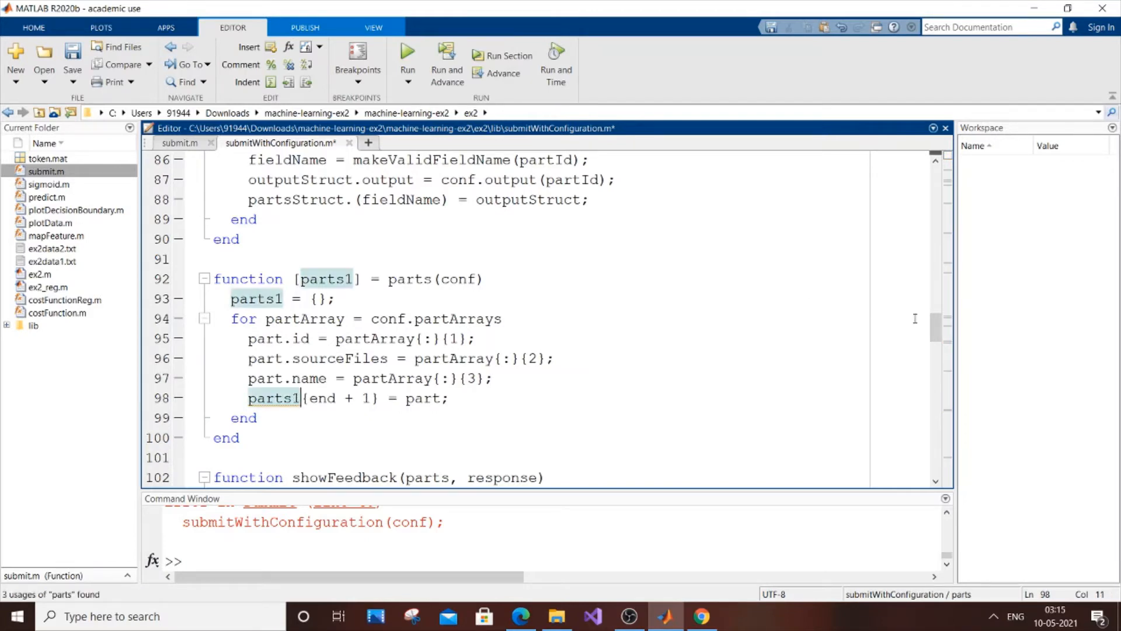
# Scroll through submitWithConfiguration.m to review the parts1 edits before saving
pyautogui.scroll(-3)
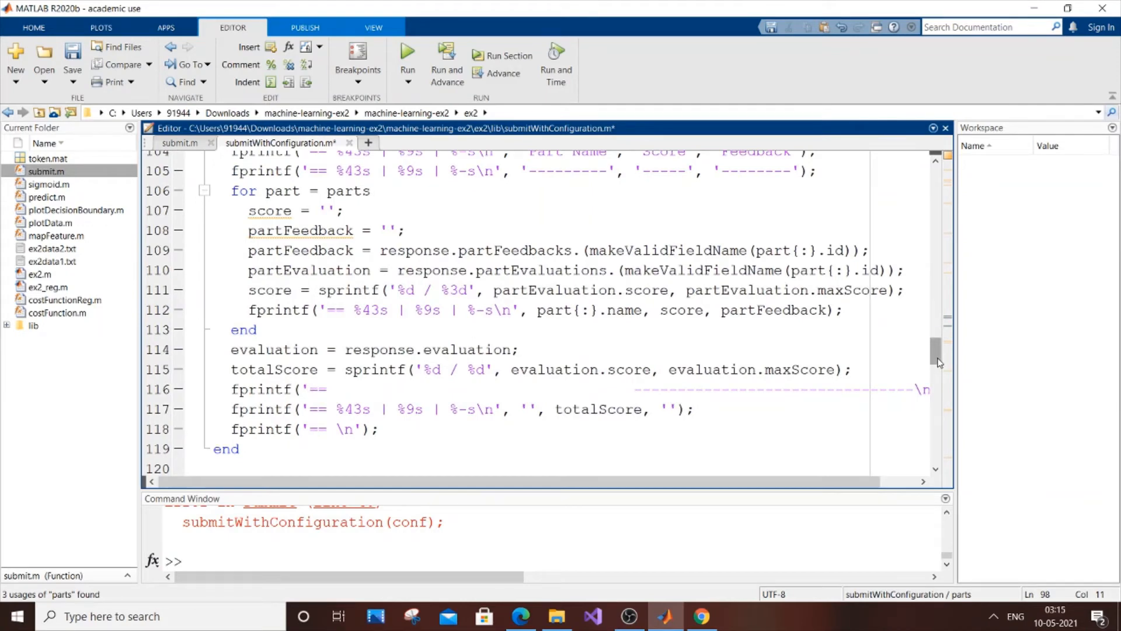
pyautogui.scroll(-3)
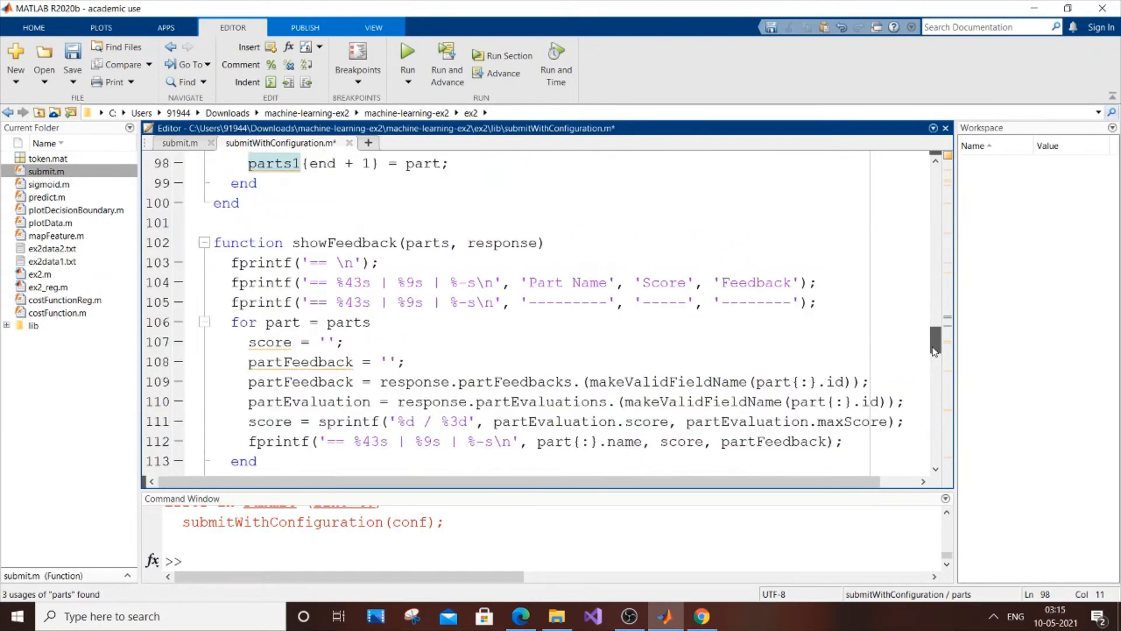
pyautogui.scroll(3)
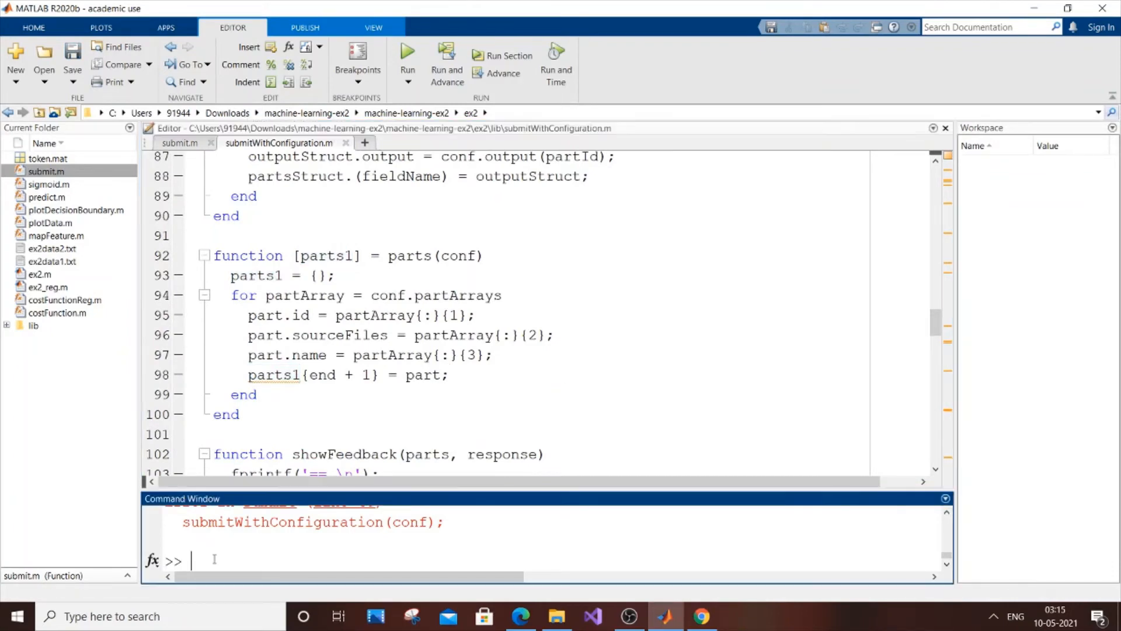
# Run submit again in the Command Window and read the new error
pyautogui.write('submit')
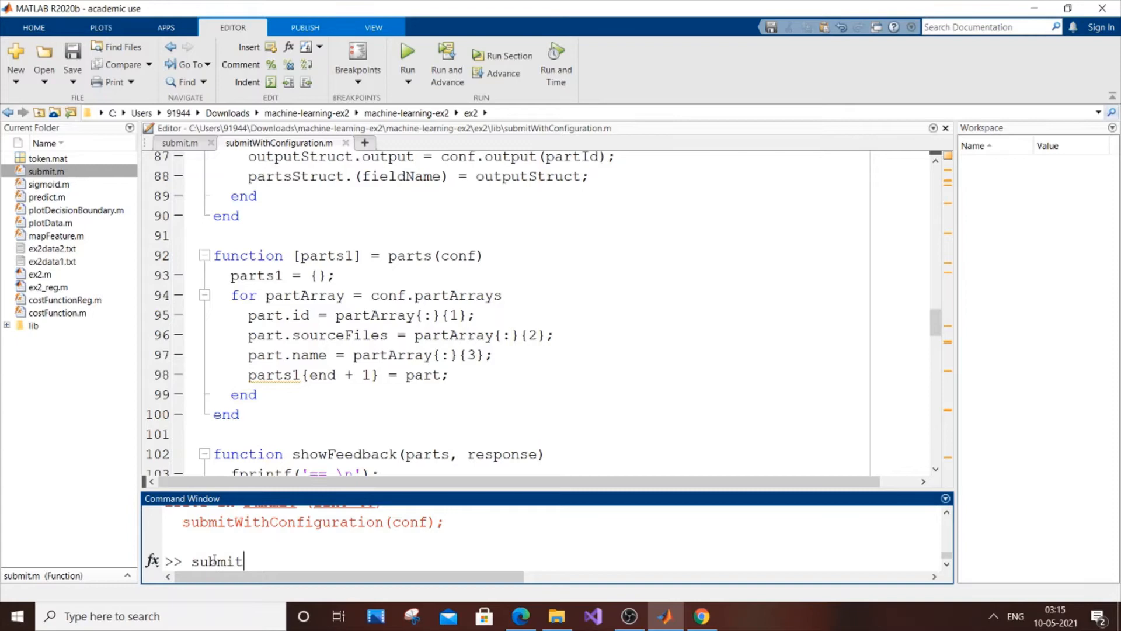
pyautogui.press('enter')
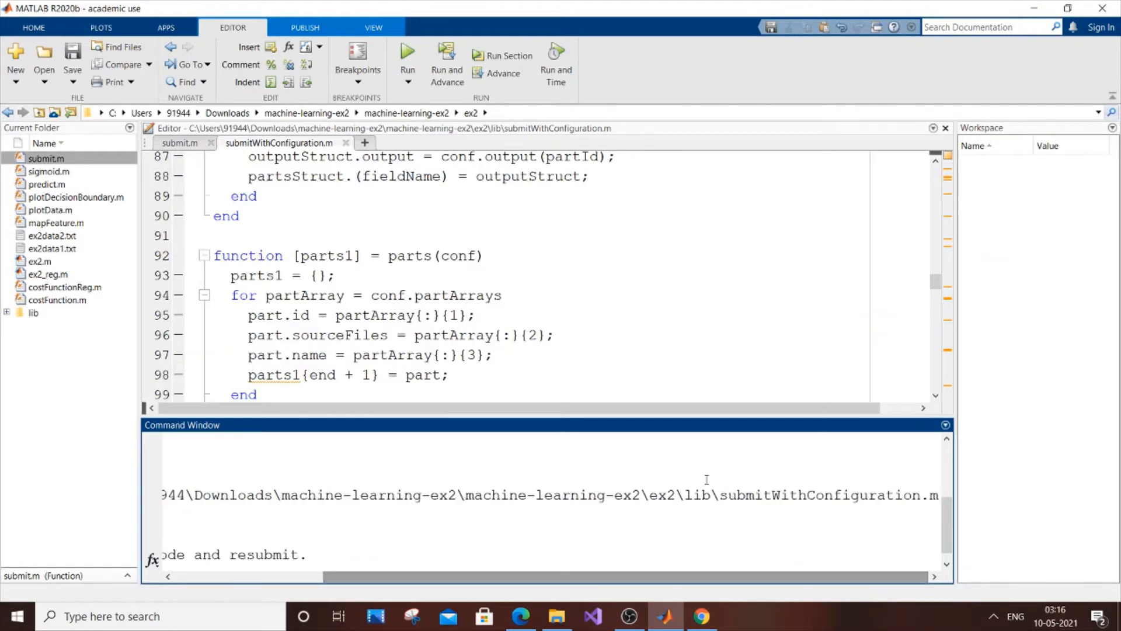
pyautogui.moveTo(894, 518)
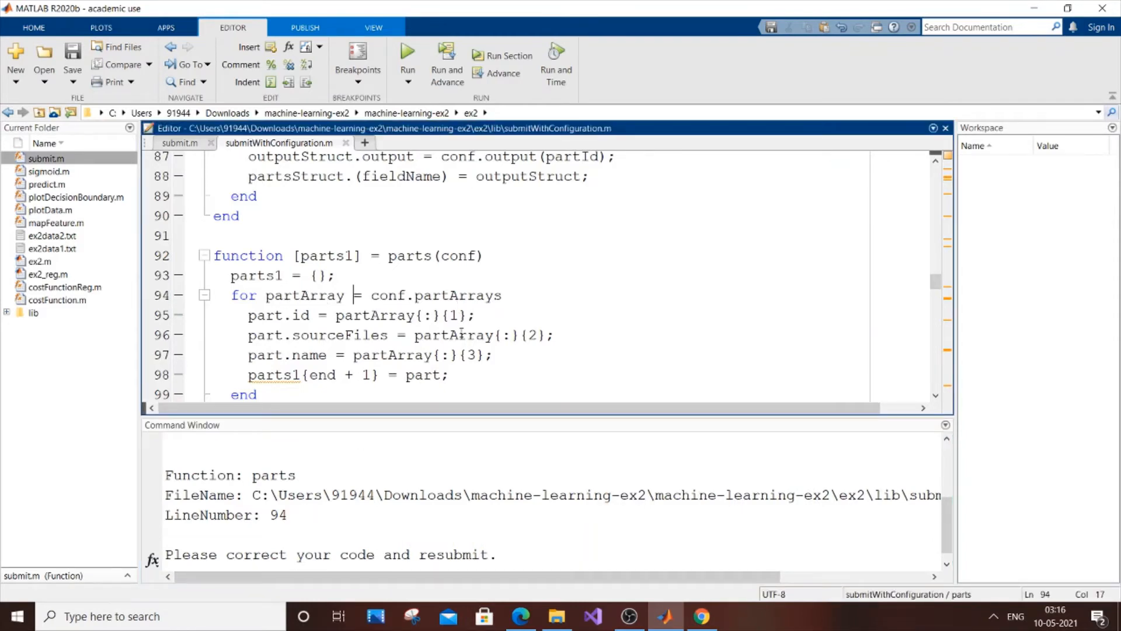
# Pass parts1 instead of parts to submitParts on line 22, then begin rerunning submit
pyautogui.click(284, 276)
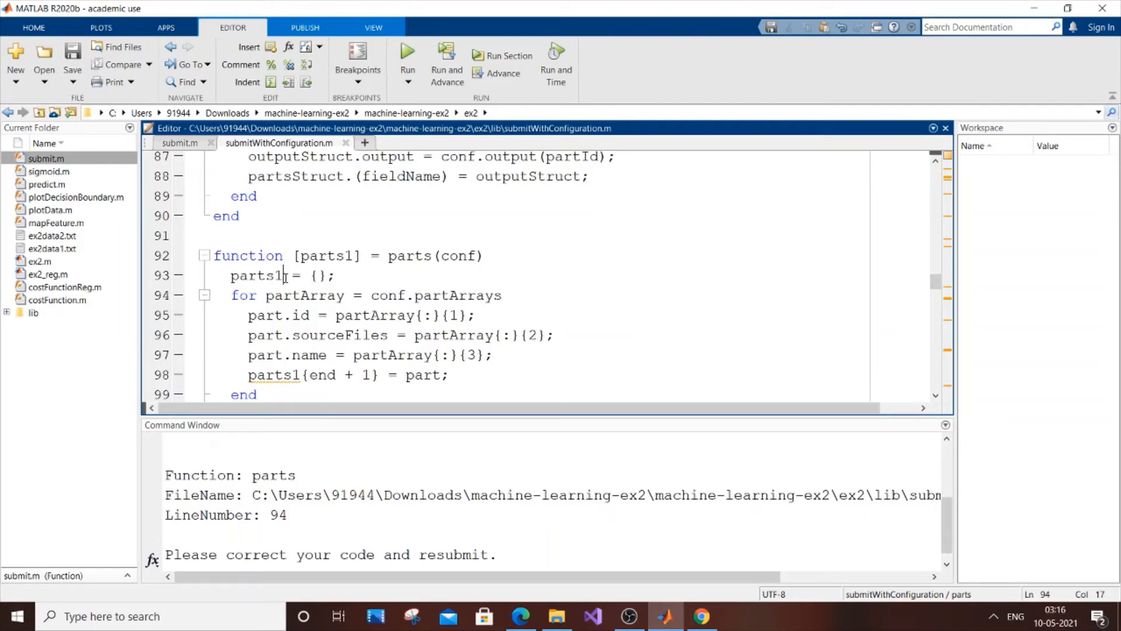
pyautogui.click(256, 274)
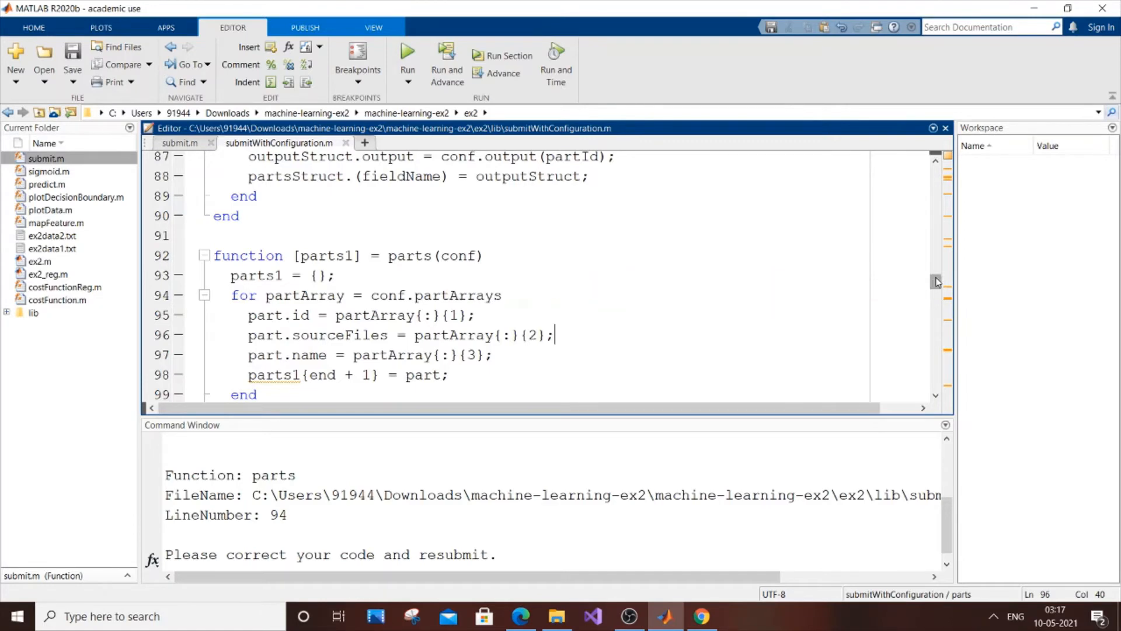
pyautogui.scroll(-3)
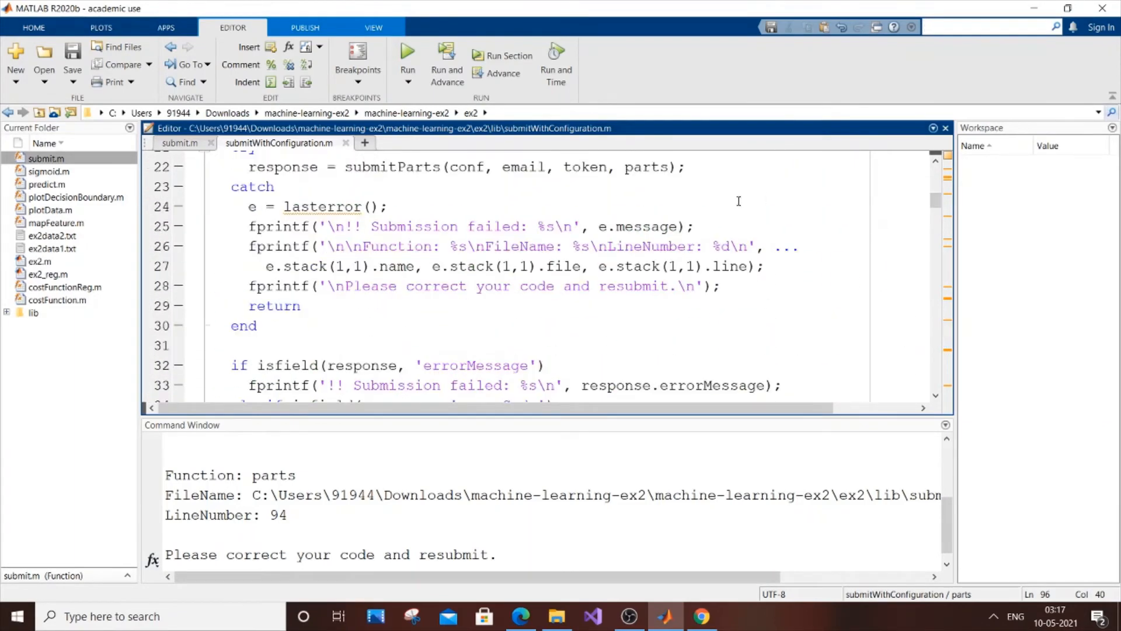
pyautogui.doubleClick(645, 166)
pyautogui.write('1')
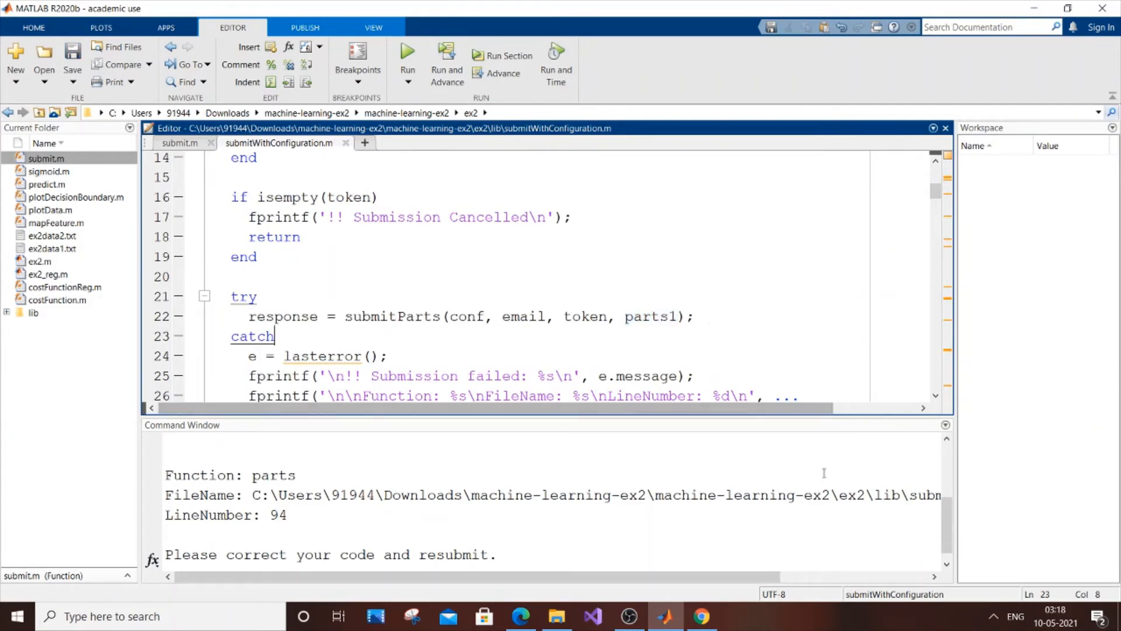
pyautogui.write('su')
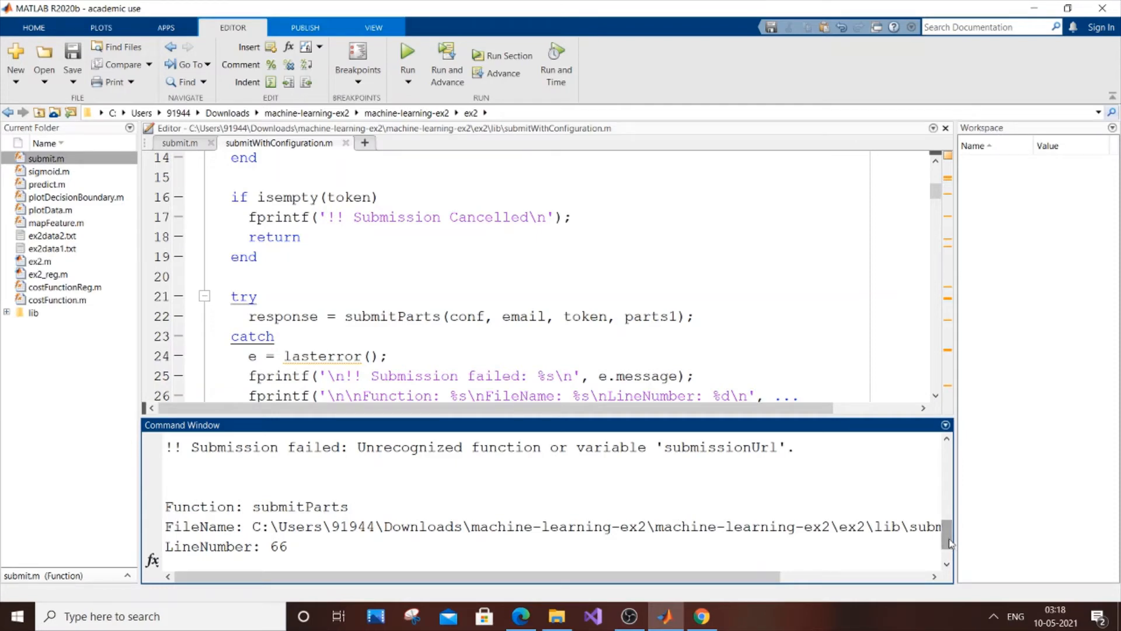
# Rename the submissionUrl variable to submissionUrl1 on lines 66 and 68 of submitParts
pyautogui.scroll(-3)
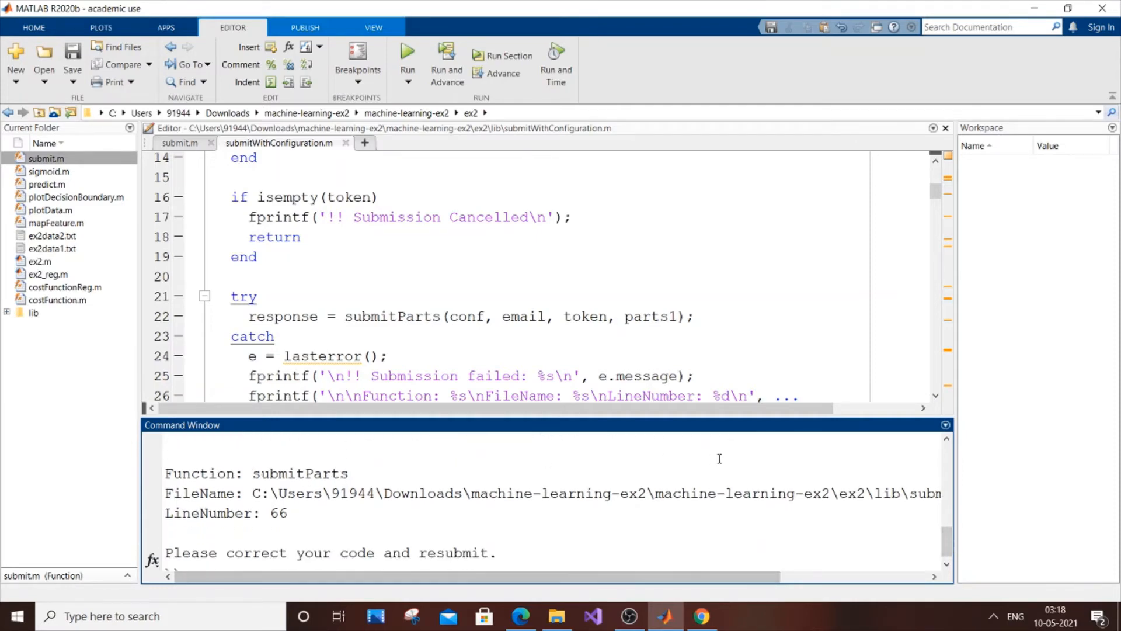
pyautogui.scroll(-3)
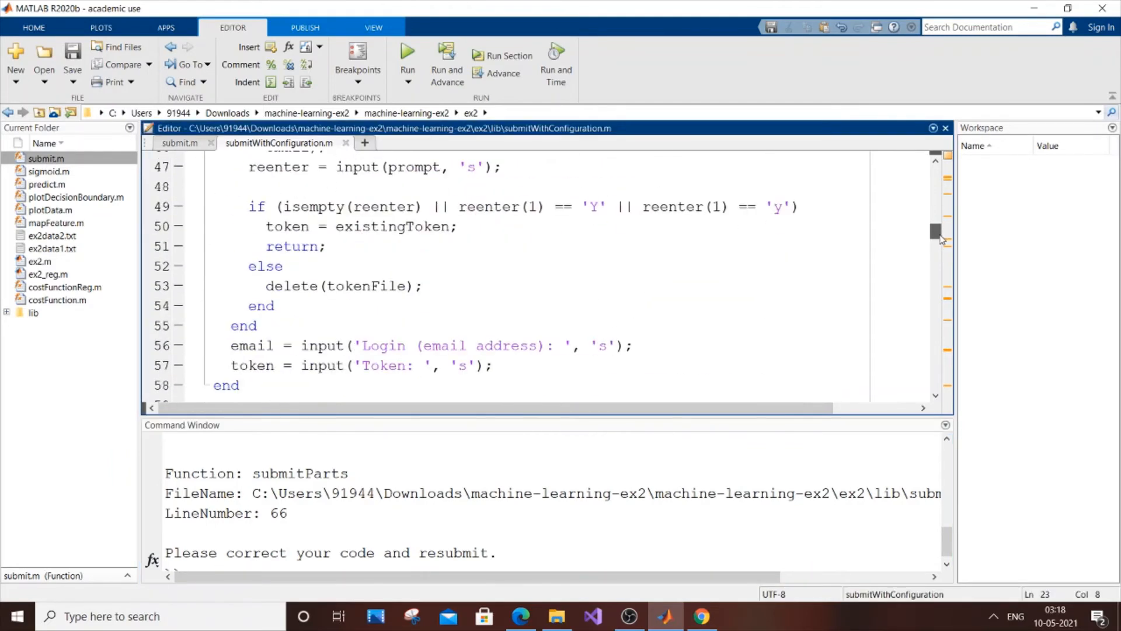
pyautogui.scroll(-3)
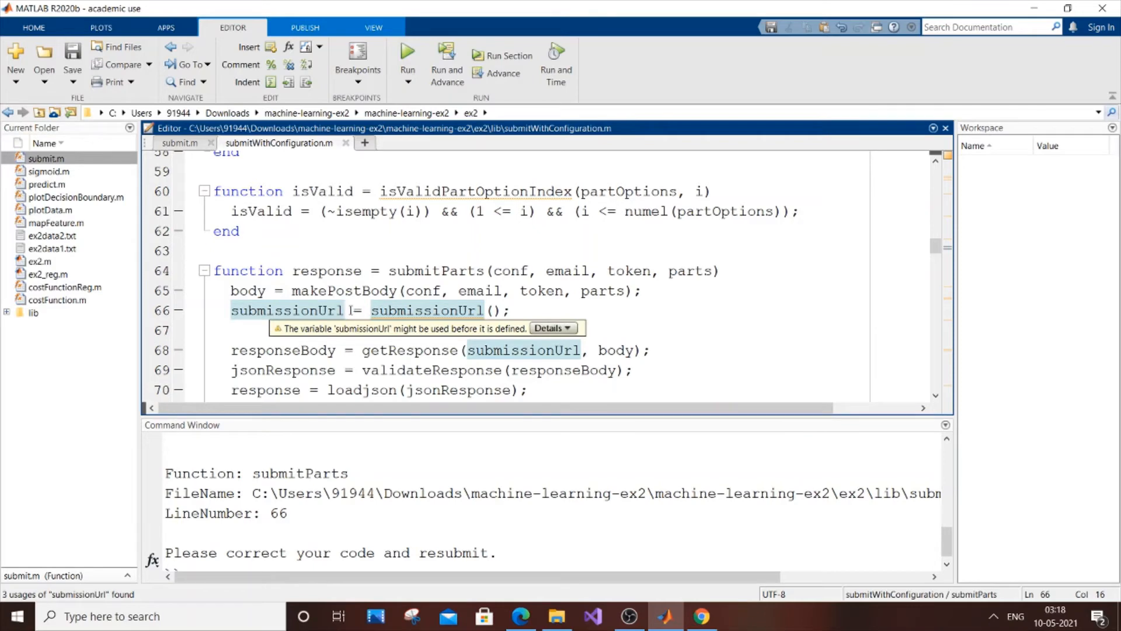
pyautogui.write('1')
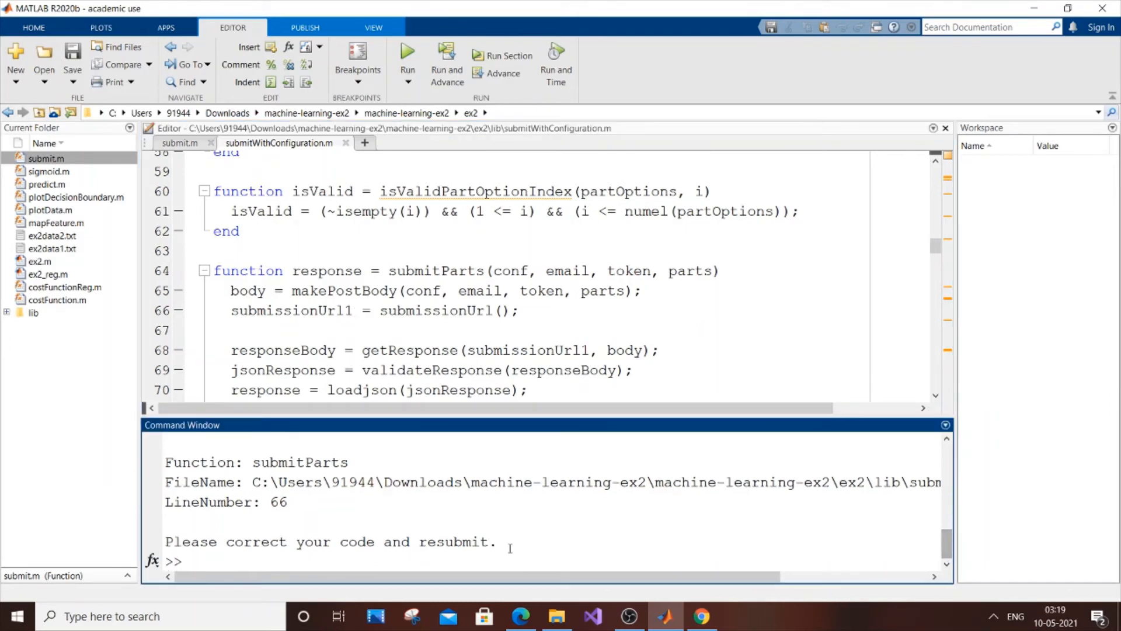
# Rerun submit and trace the 'Not enough input arguments' error to line 37's showFeedback call
pyautogui.write('submit')
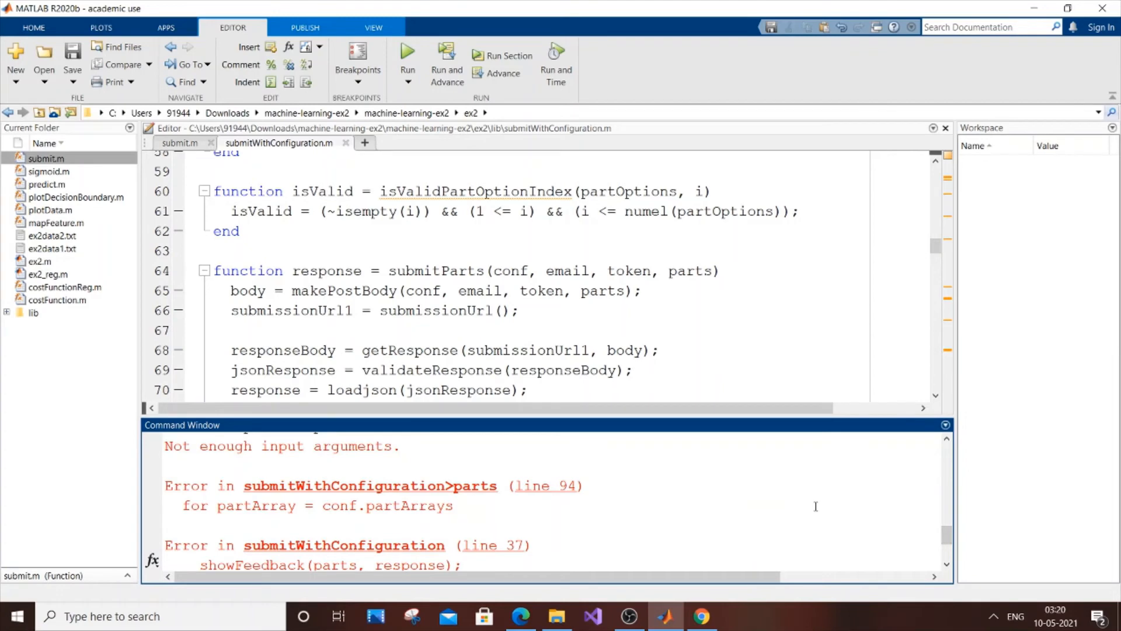
pyautogui.moveTo(456, 465)
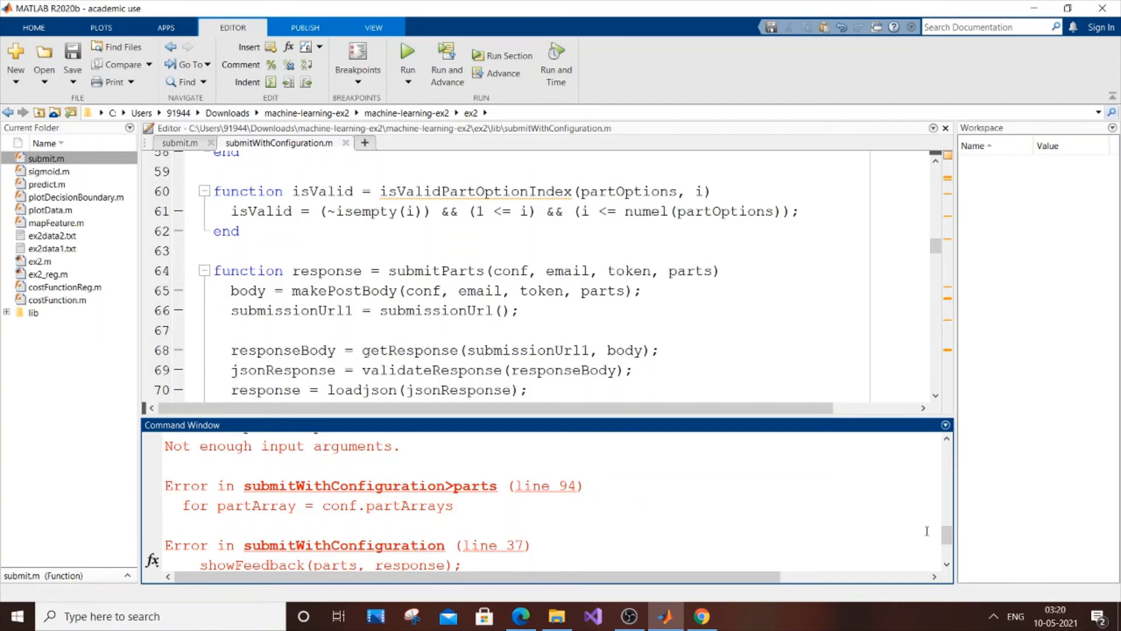
pyautogui.scroll(-3)
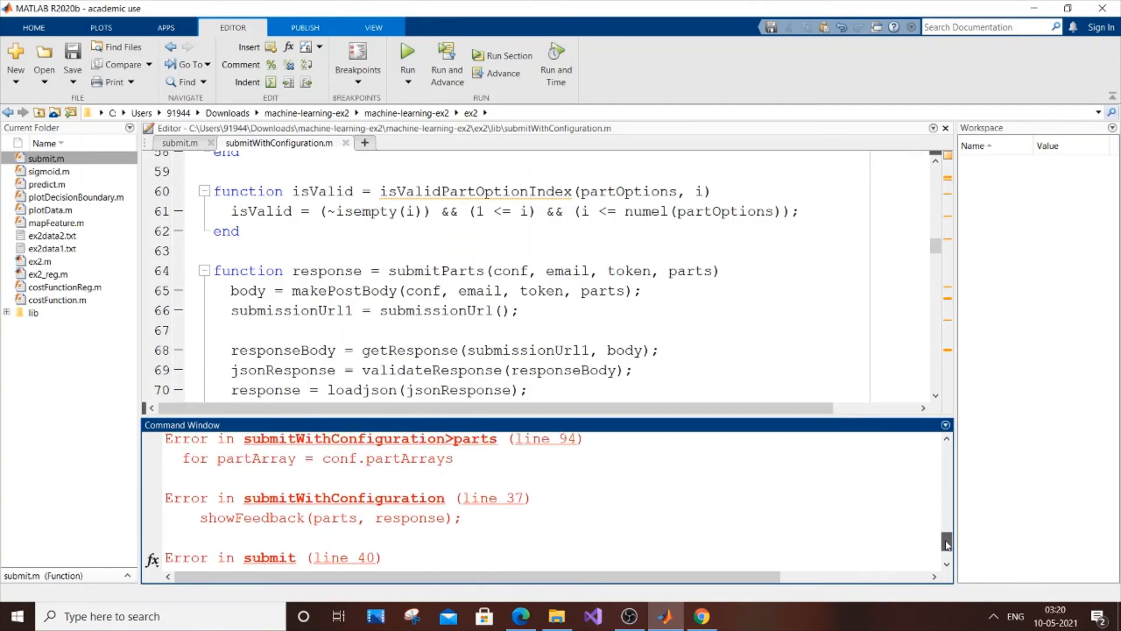
pyautogui.scroll(-3)
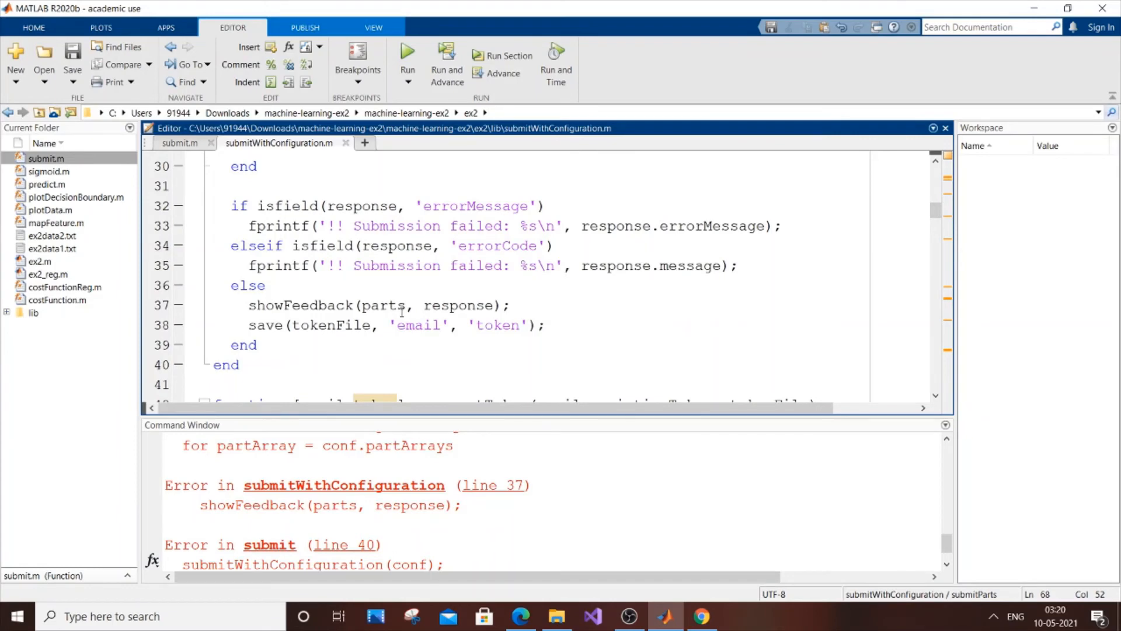
# Make line 37 call showFeedback(parts1, response), check submit.m, then start typing submit
pyautogui.doubleClick(382, 306)
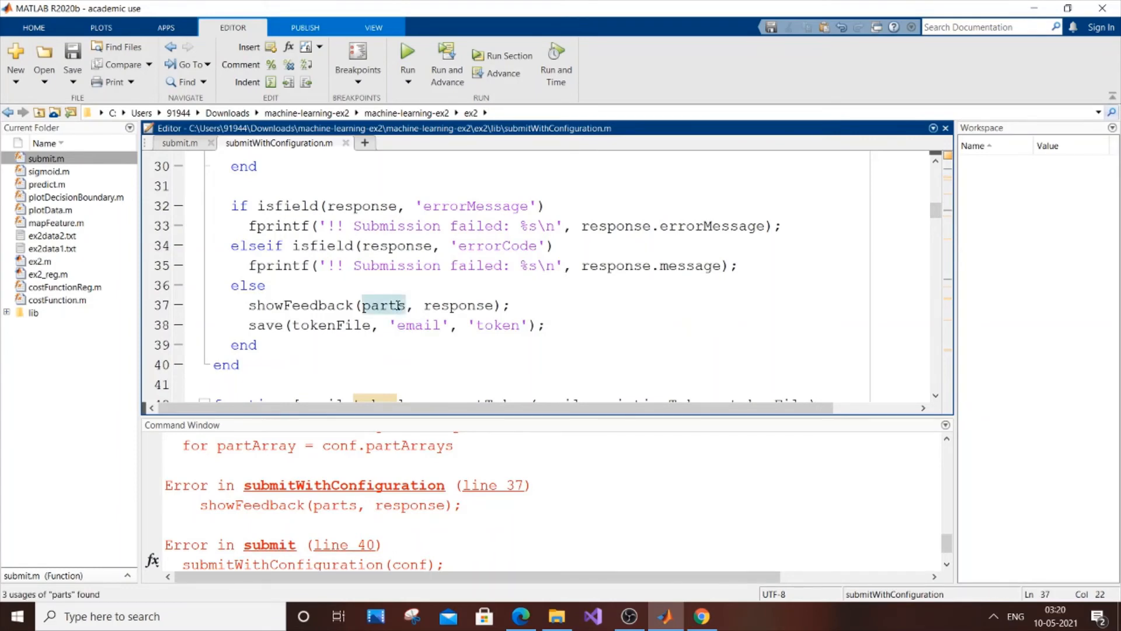
pyautogui.write('1')
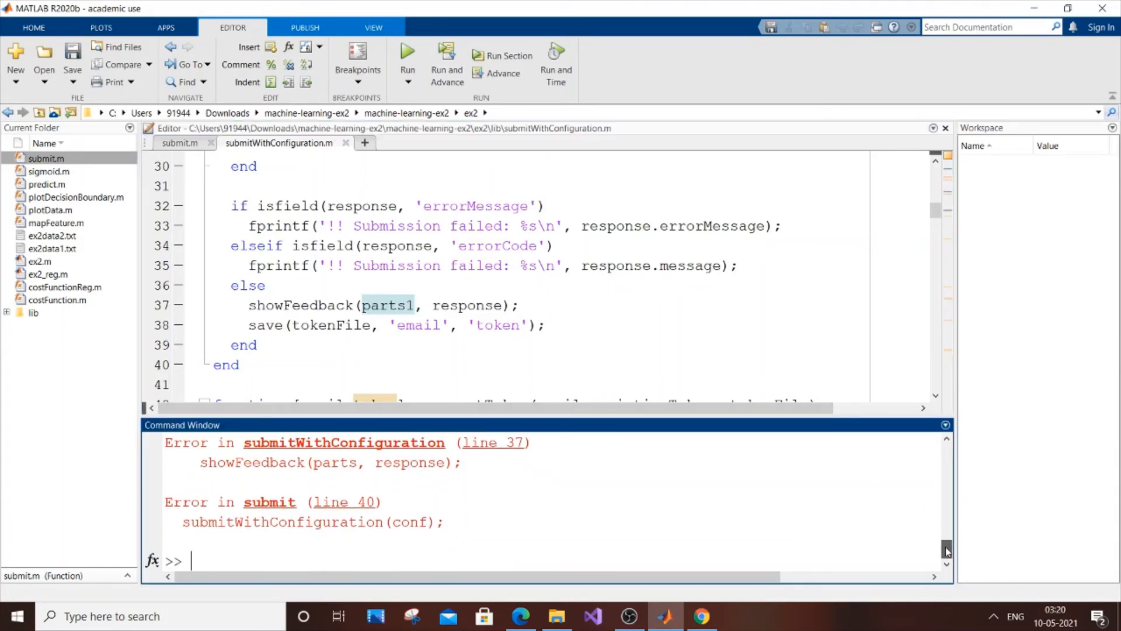
pyautogui.moveTo(270, 501)
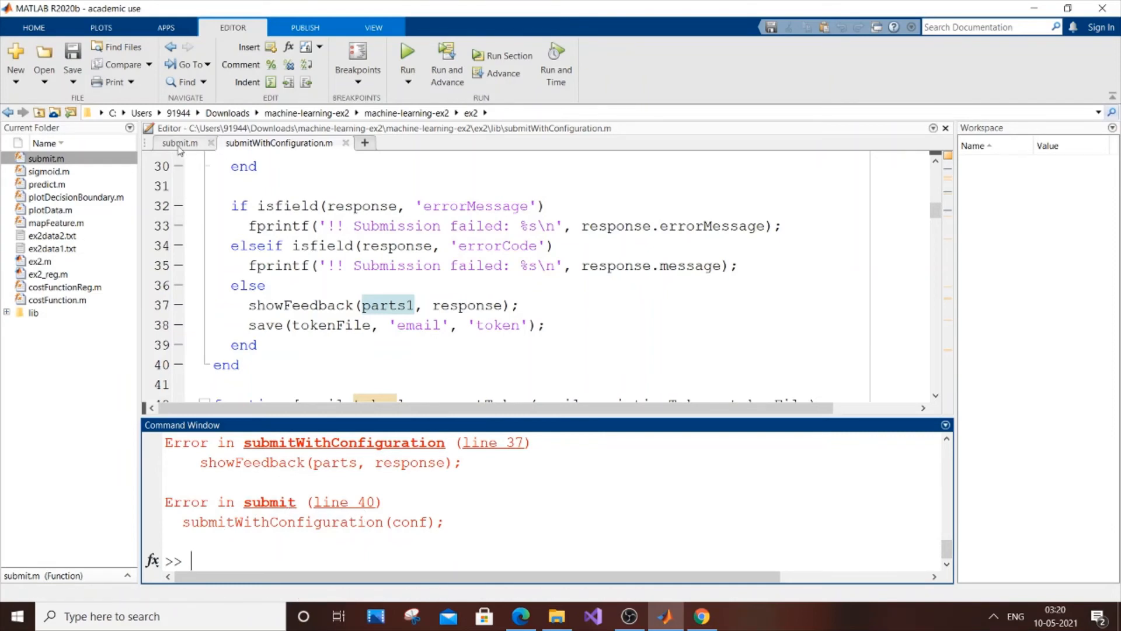
pyautogui.click(179, 143)
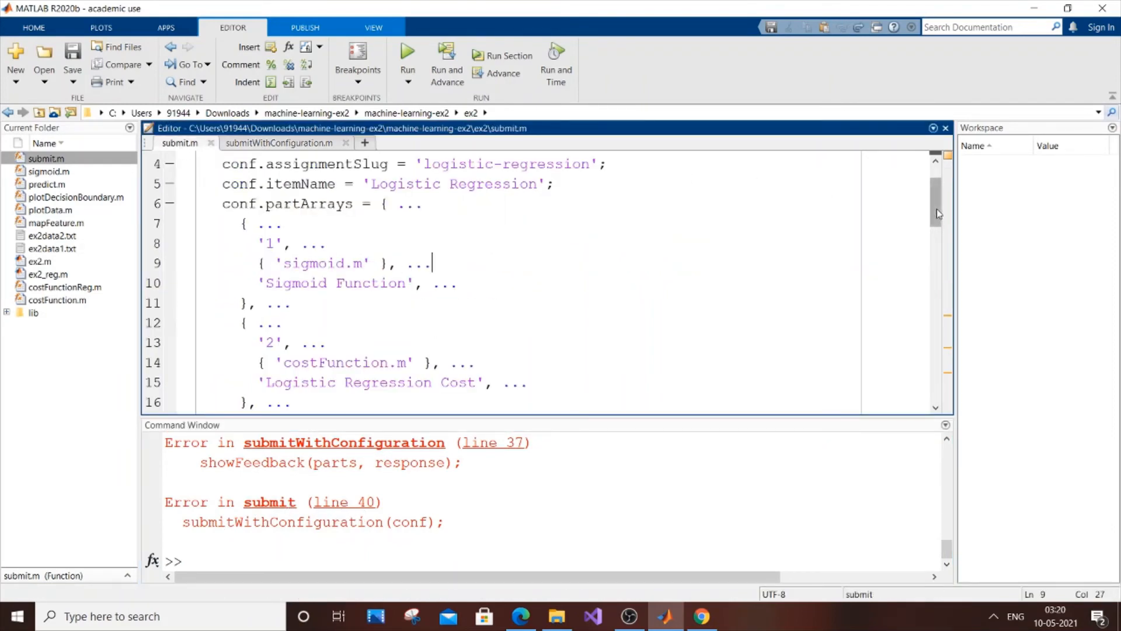
pyautogui.scroll(-3)
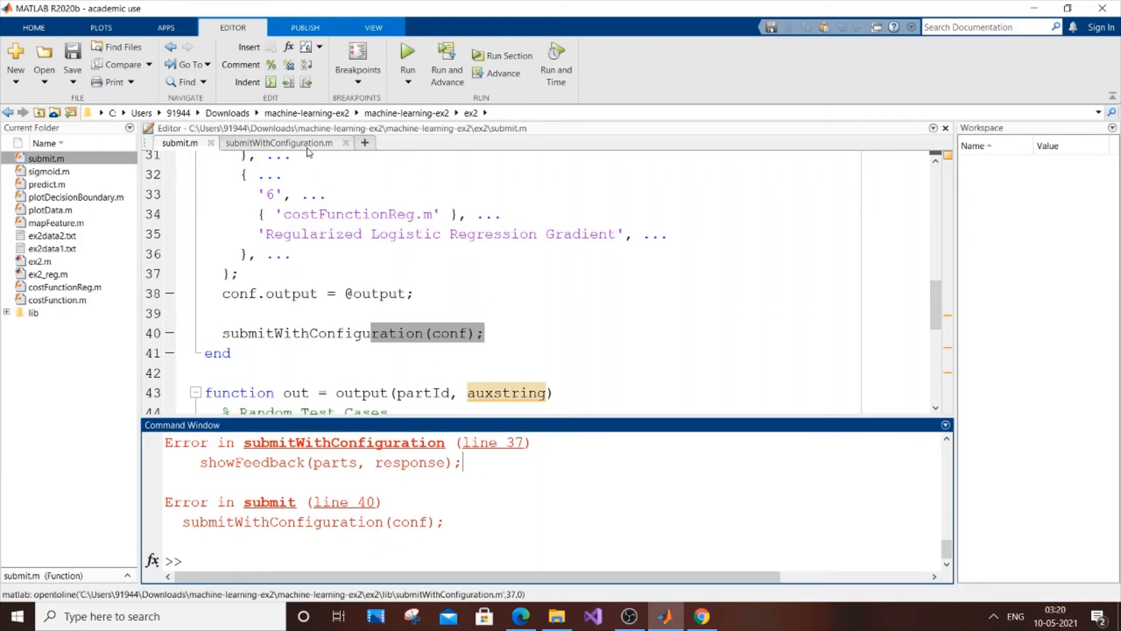
pyautogui.click(279, 143)
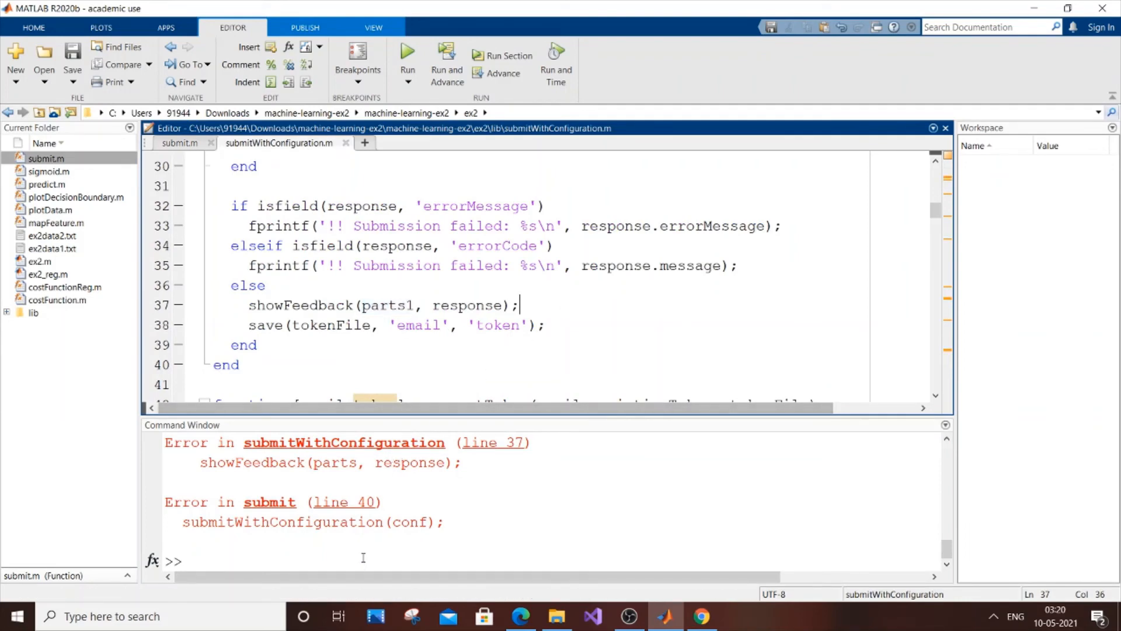
pyautogui.write('submit')
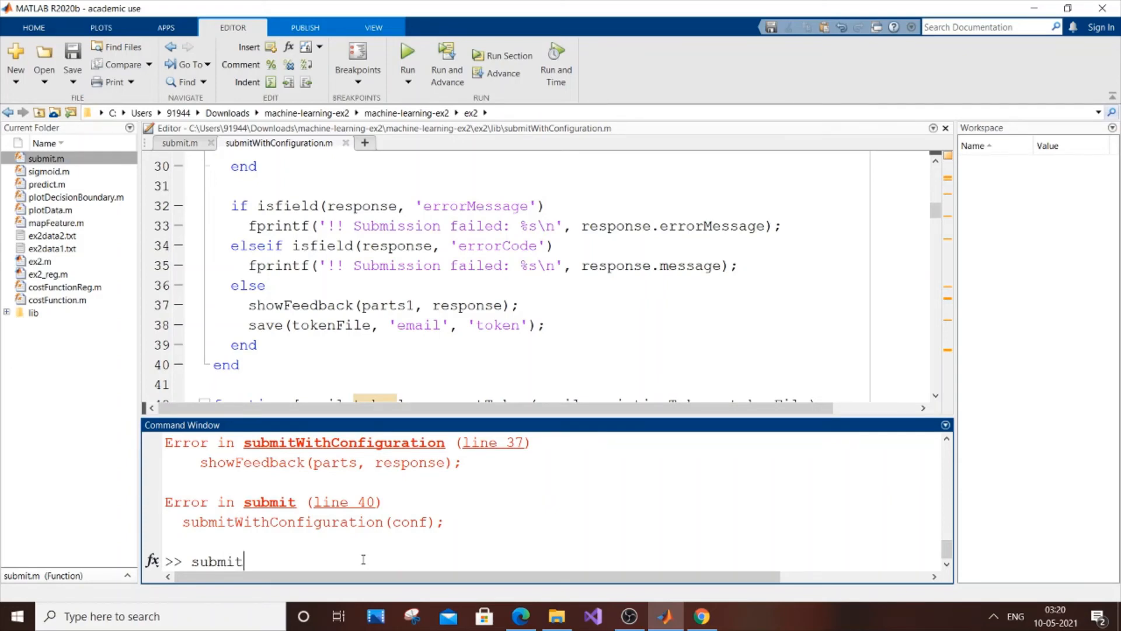
# Run submit and review the score table totaling 85 / 100
pyautogui.press('enter')
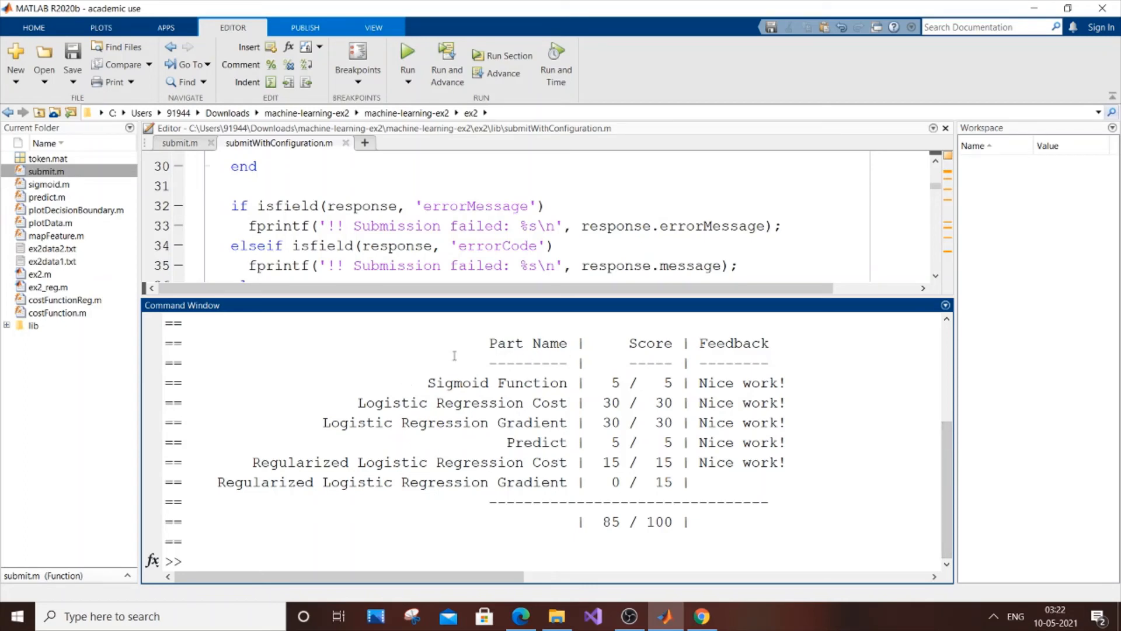
pyautogui.moveTo(490, 336); pyautogui.dragTo(772, 525)
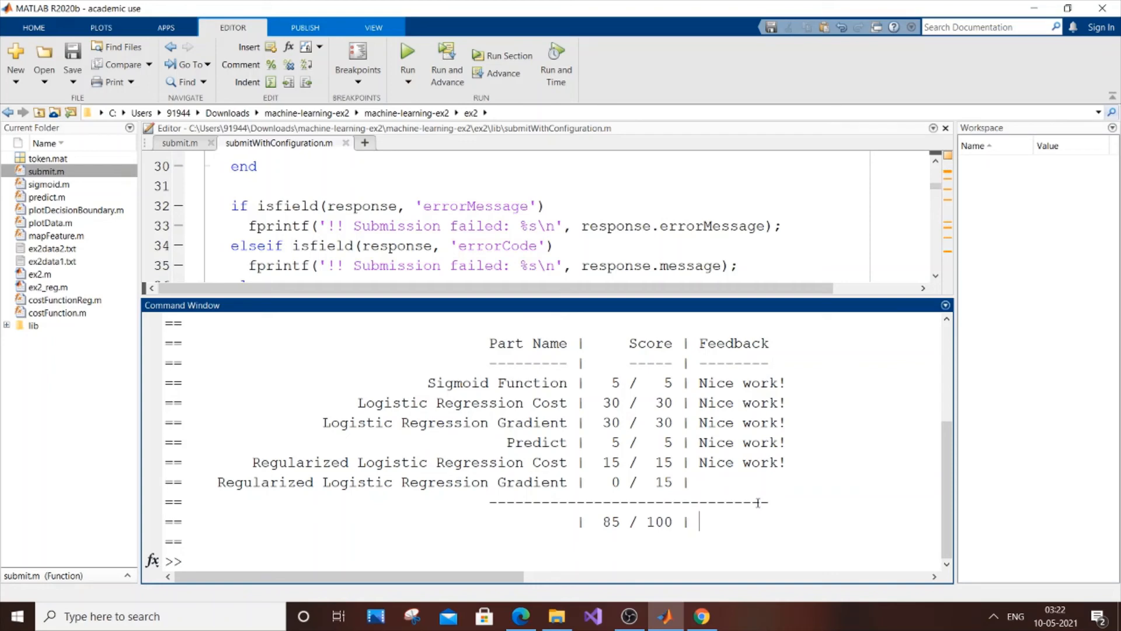
pyautogui.moveTo(599, 556)
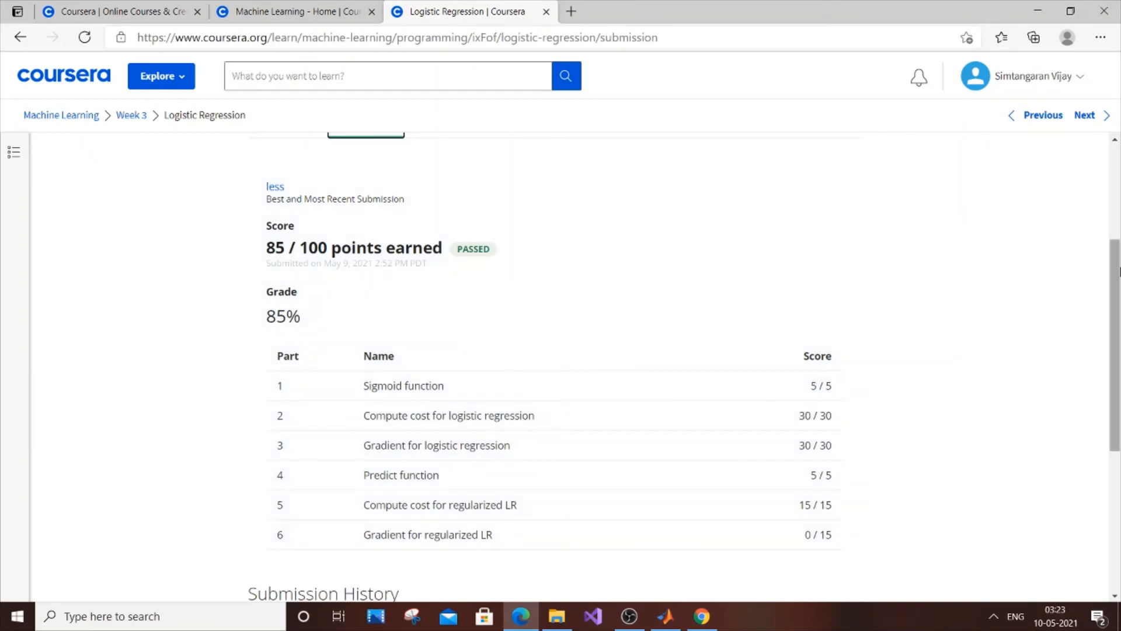
# Scroll the Logistic Regression My submission page to review the 85 / 100 passed result
pyautogui.scroll(3)
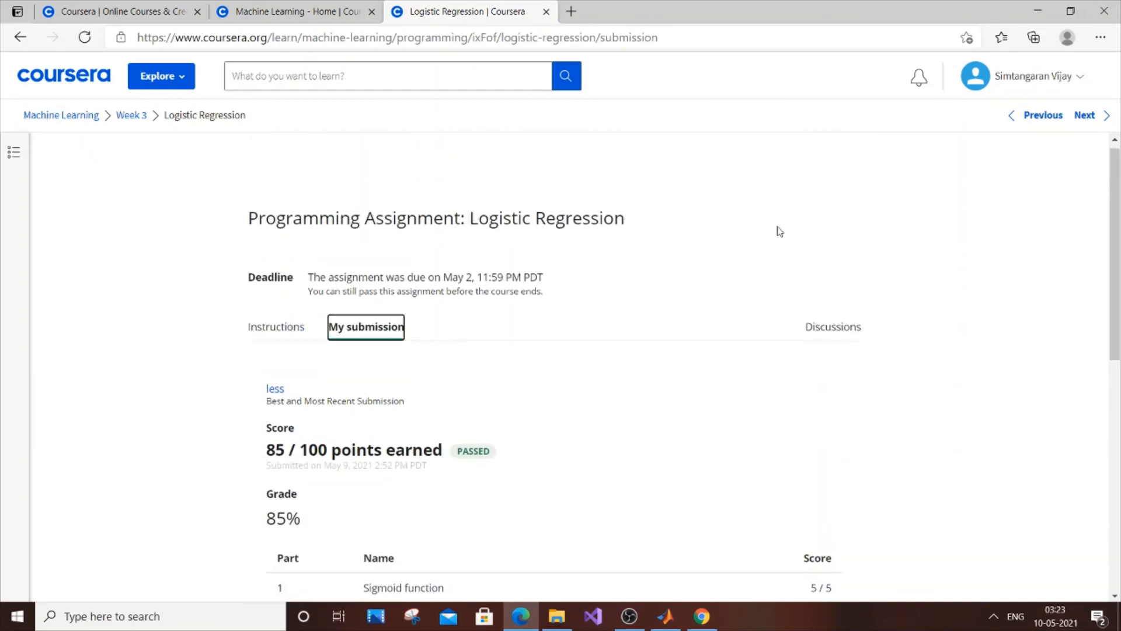
pyautogui.scroll(-3)
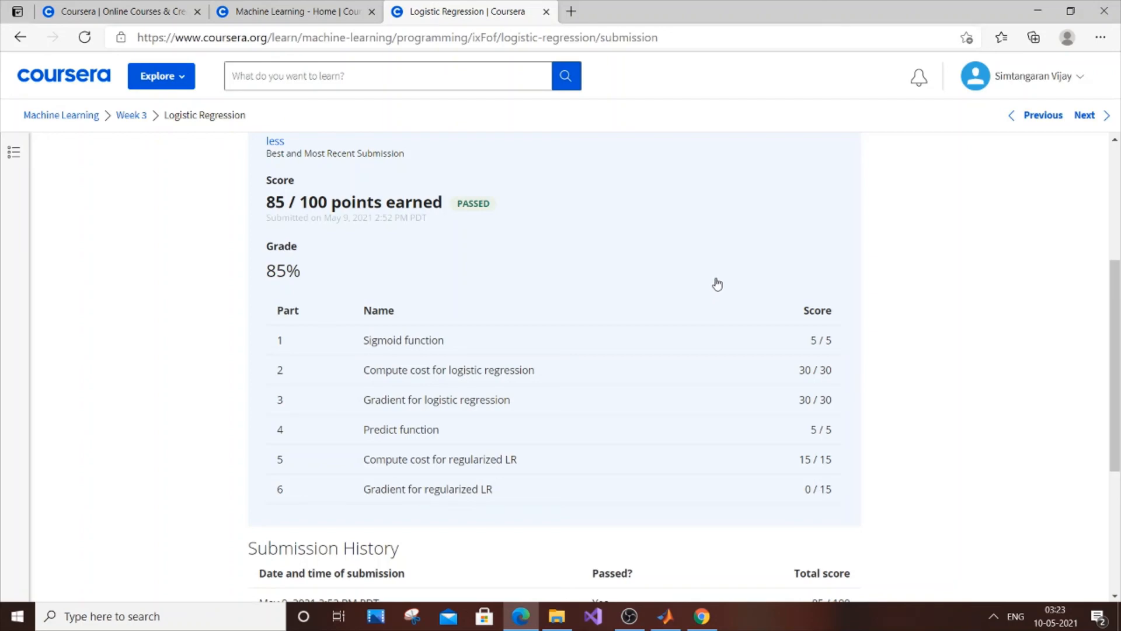
pyautogui.moveTo(943, 377)
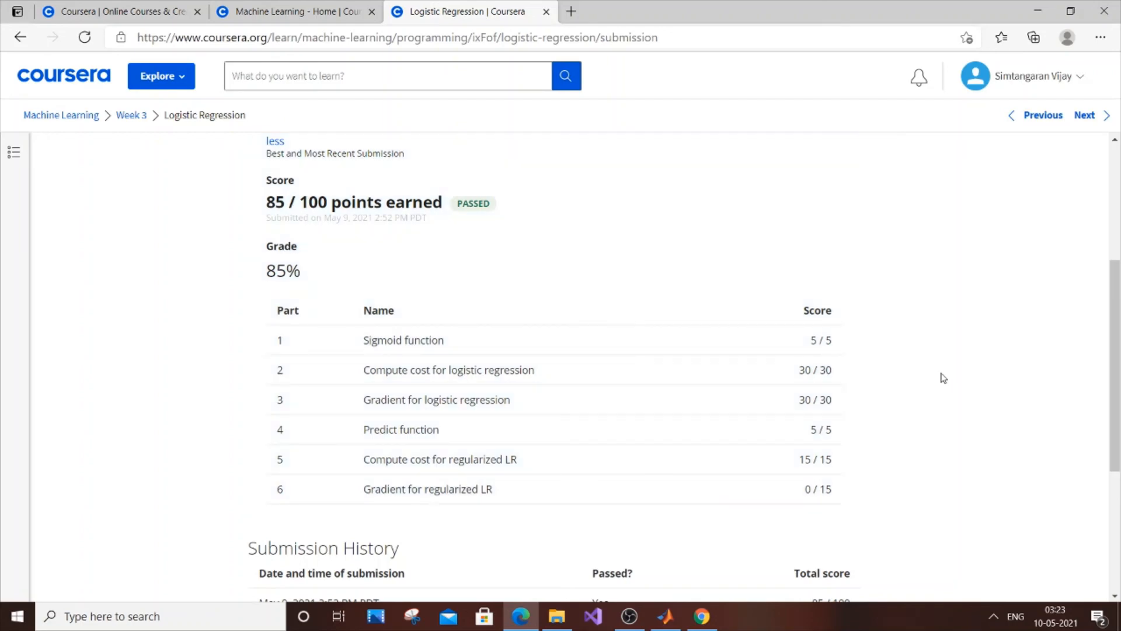